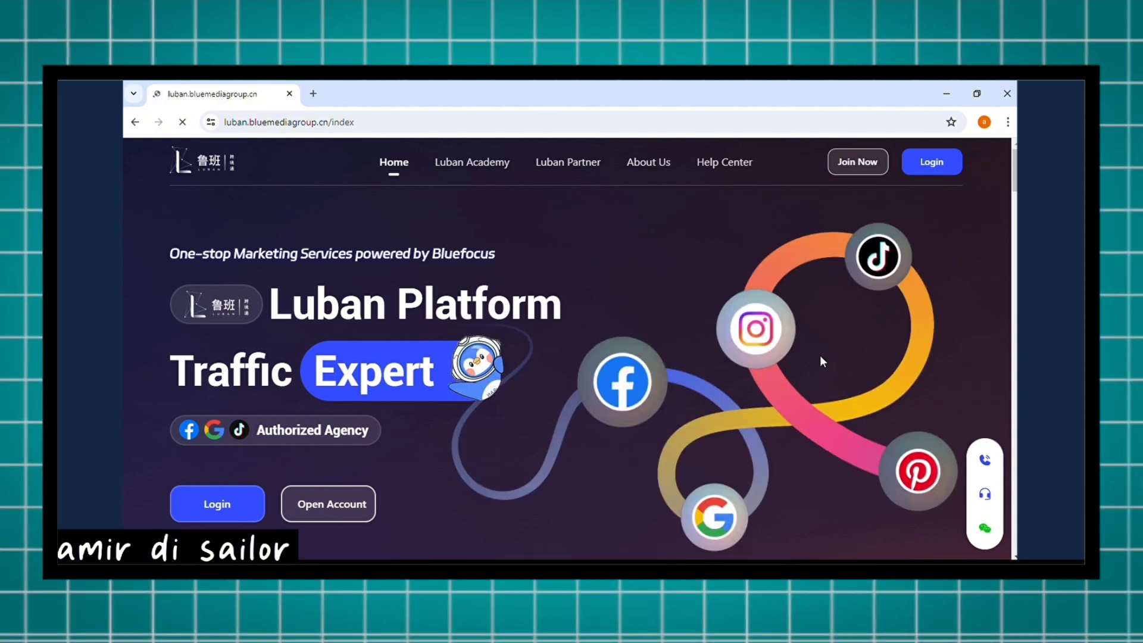
Step: Reach the Register page for a new Luban account from the homepage's Join Now
scroll("down", 3)
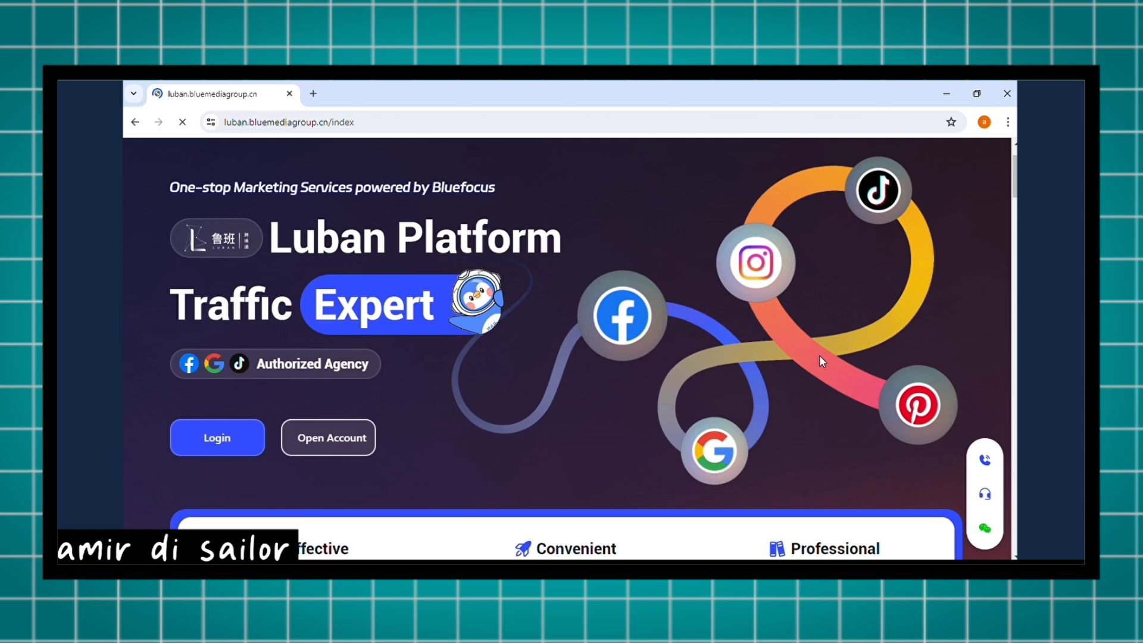
scroll("down", 3)
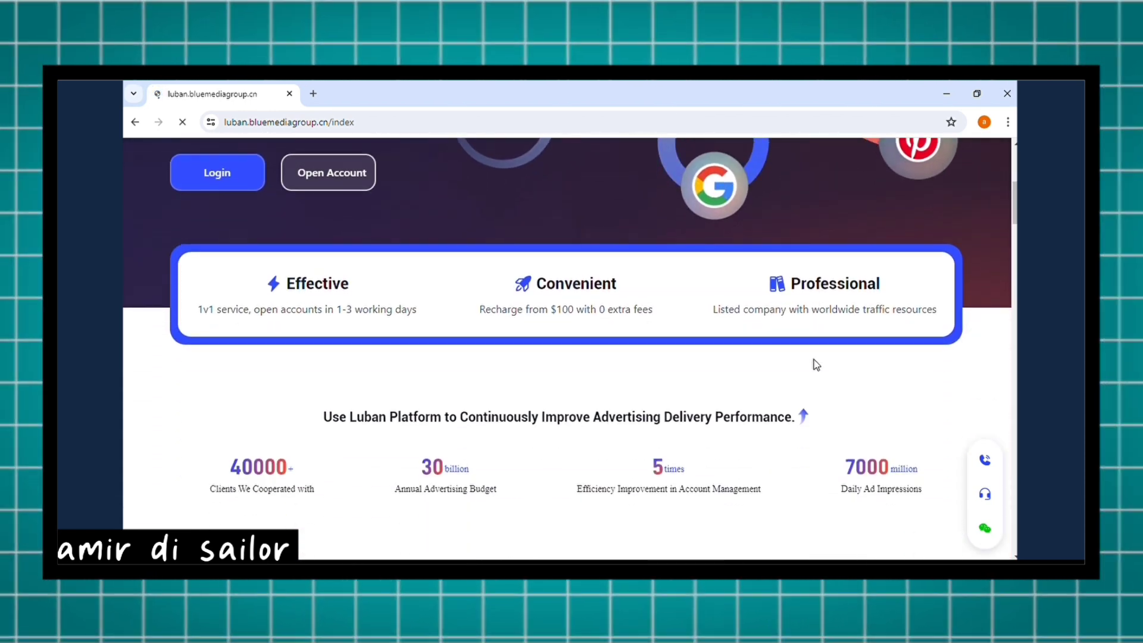
scroll("down", 3)
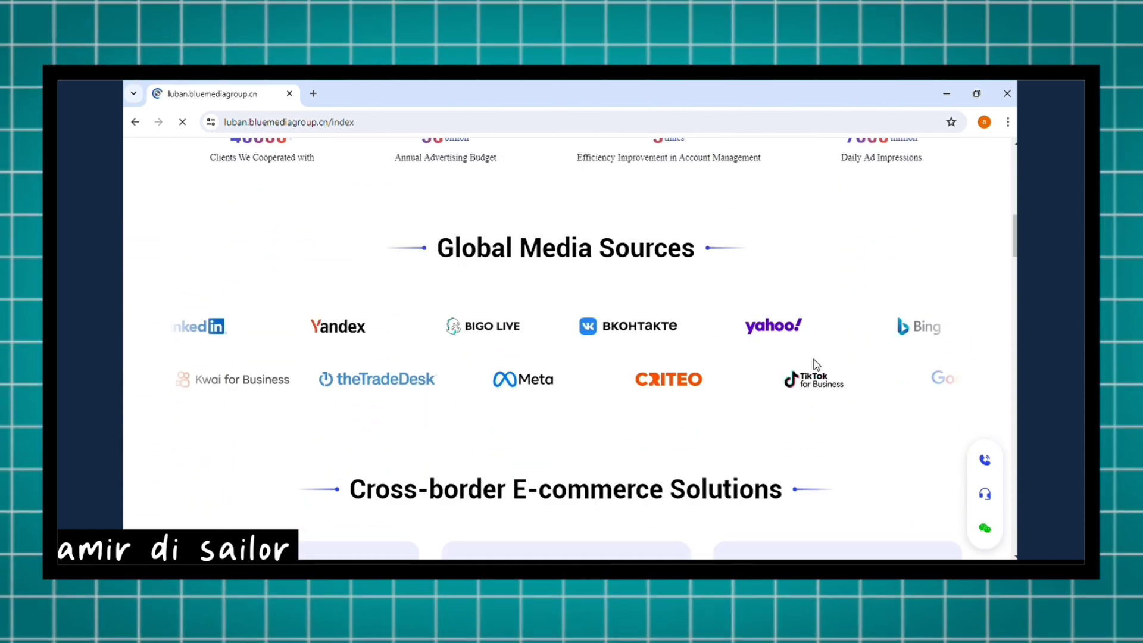
scroll("down", 3)
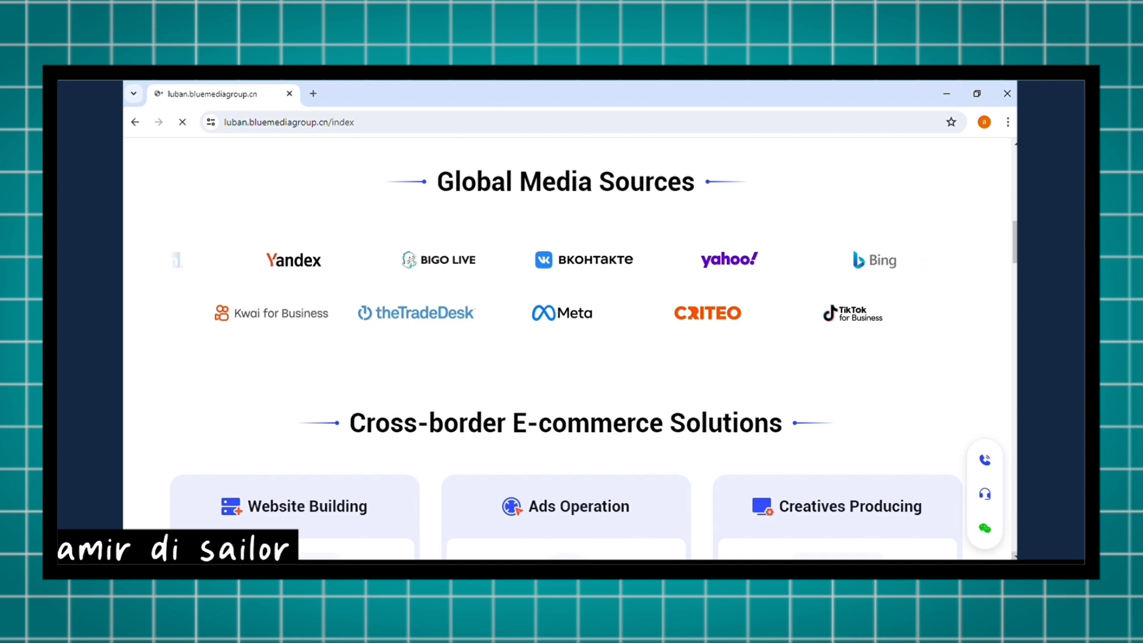
scroll("down", 3)
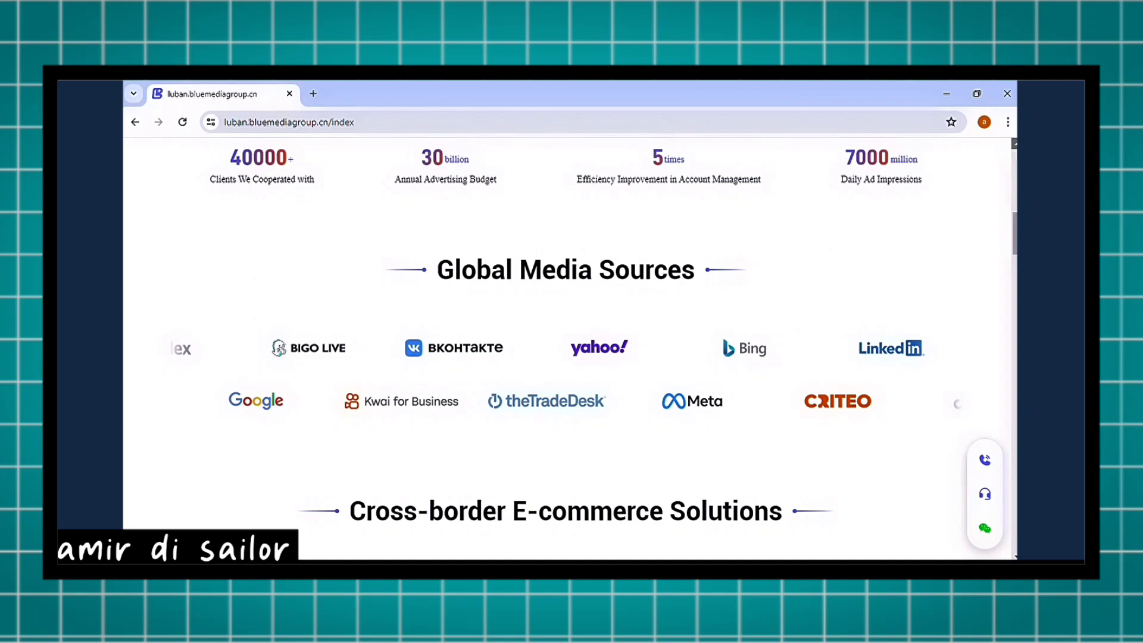
scroll("up", 3)
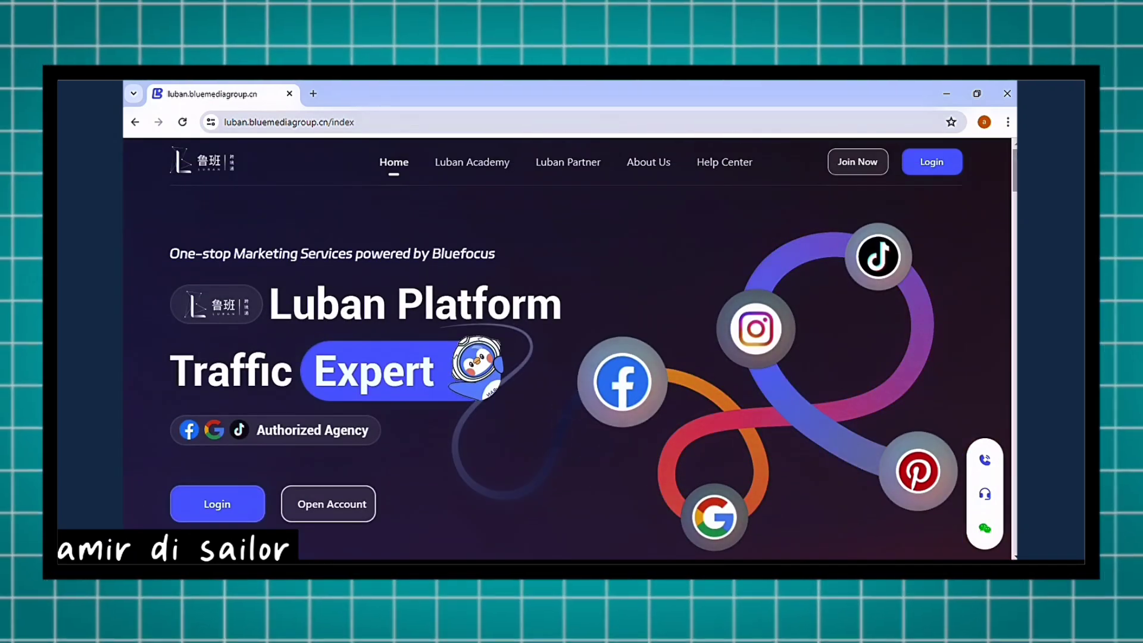
mouse_move(268, 205)
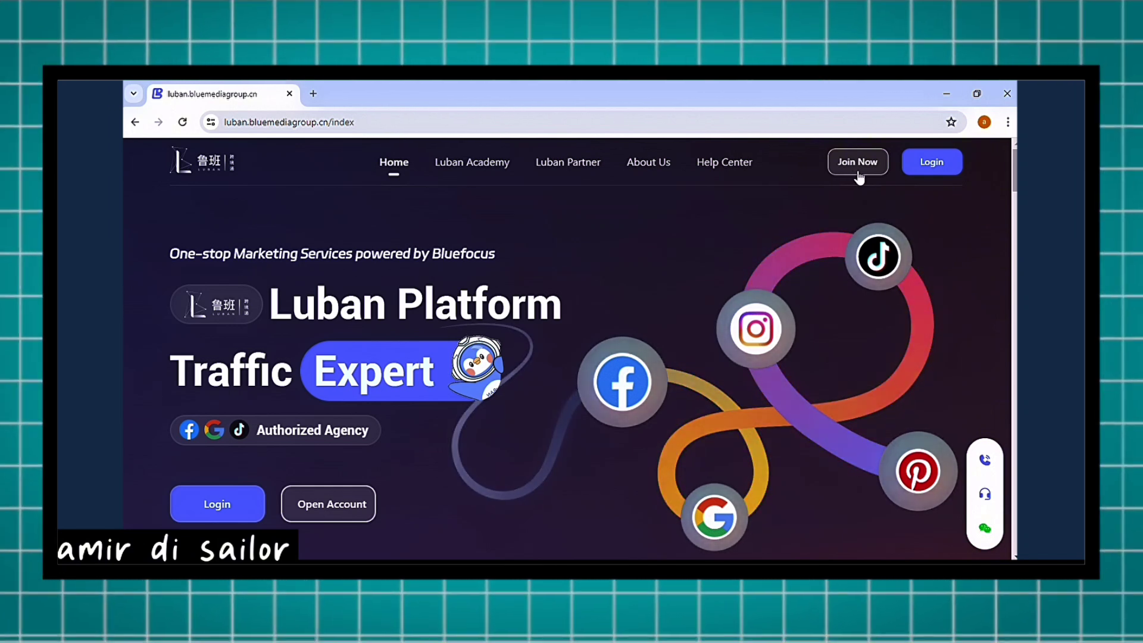
left_click(858, 162)
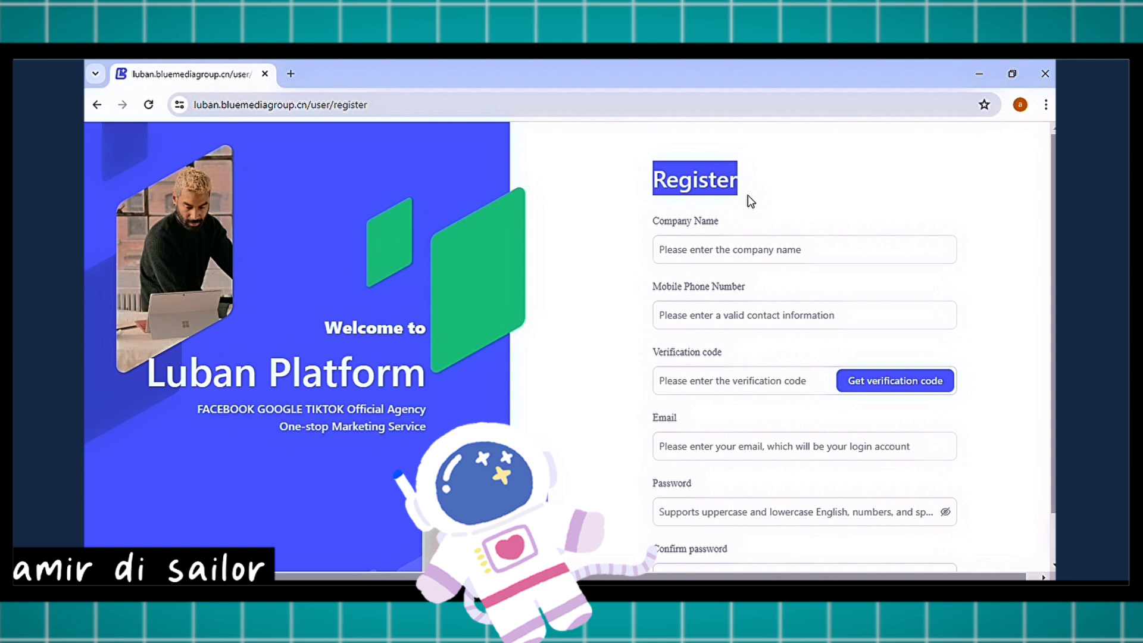
Step: Place the cursor in the empty Company Name field of the Register form
left_click(569, 206)
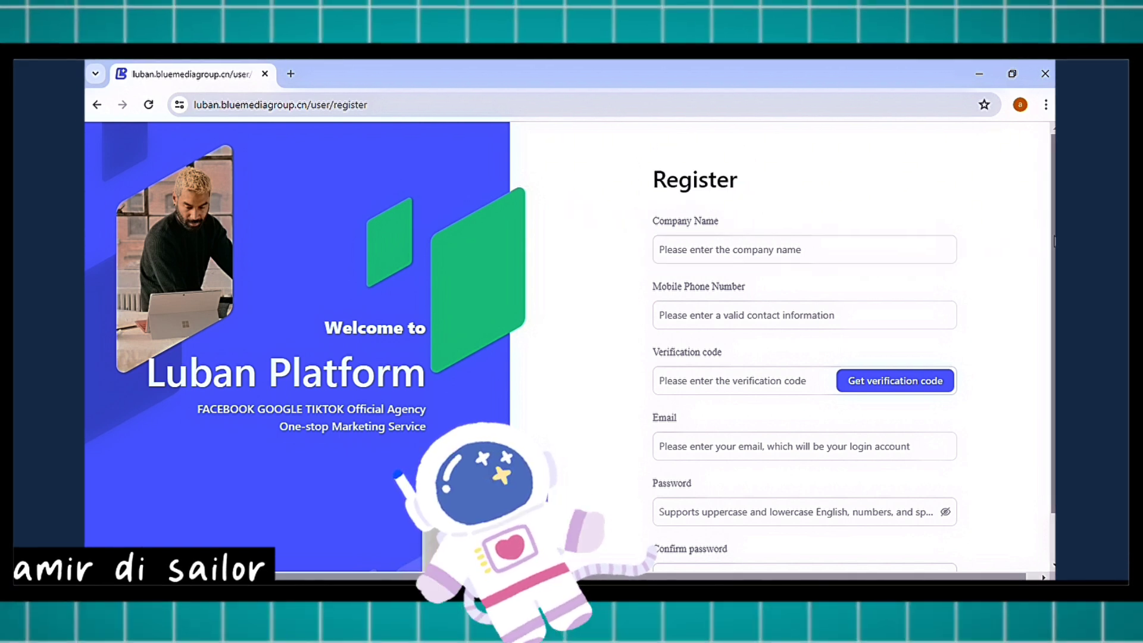
scroll("down", 3)
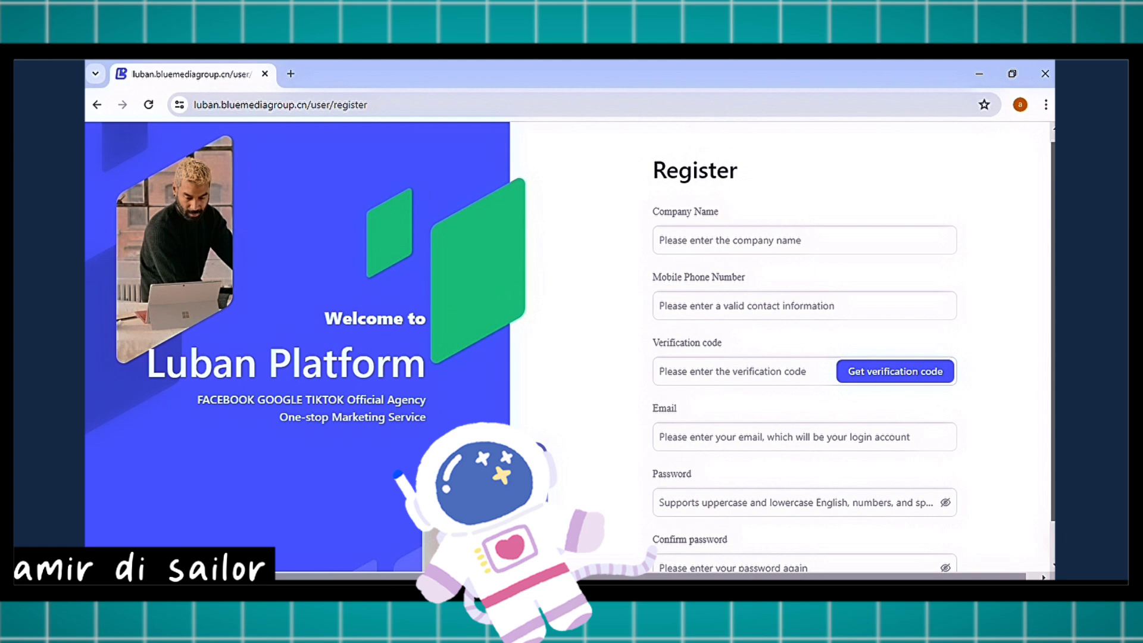
left_click(804, 240)
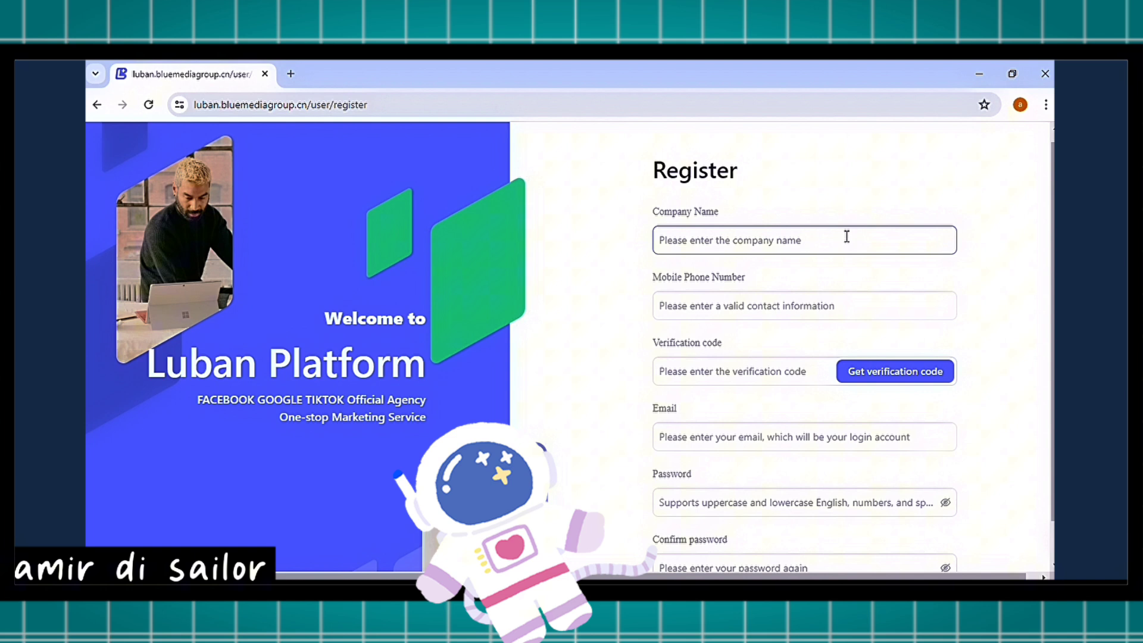
Step: Enter 'amirdi' as the company name on the registration form
type("ami")
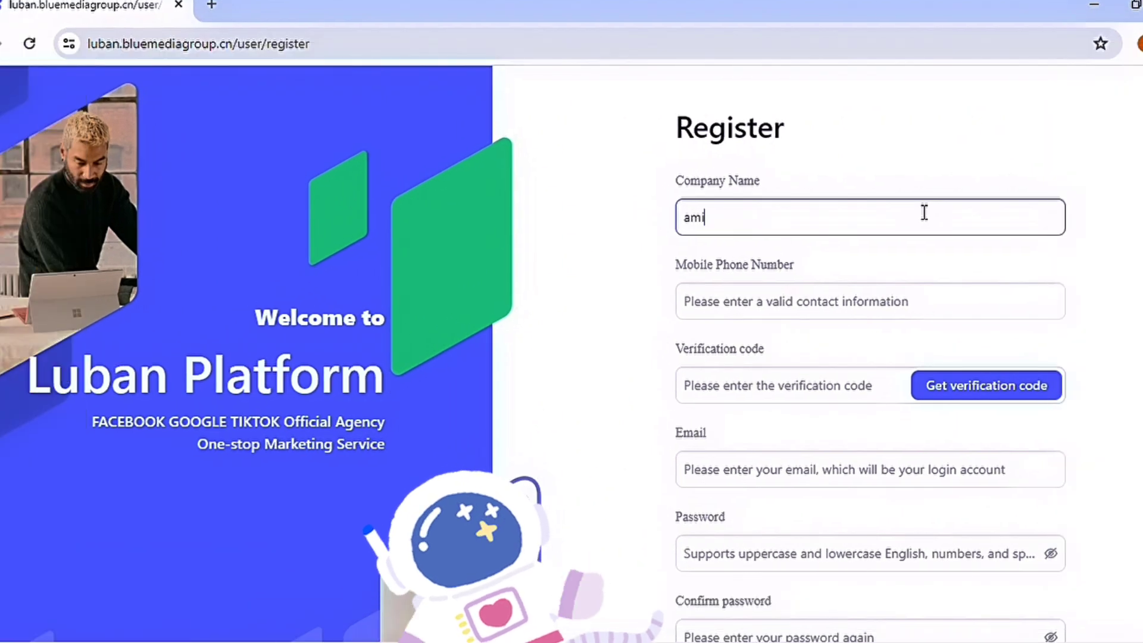
type("r")
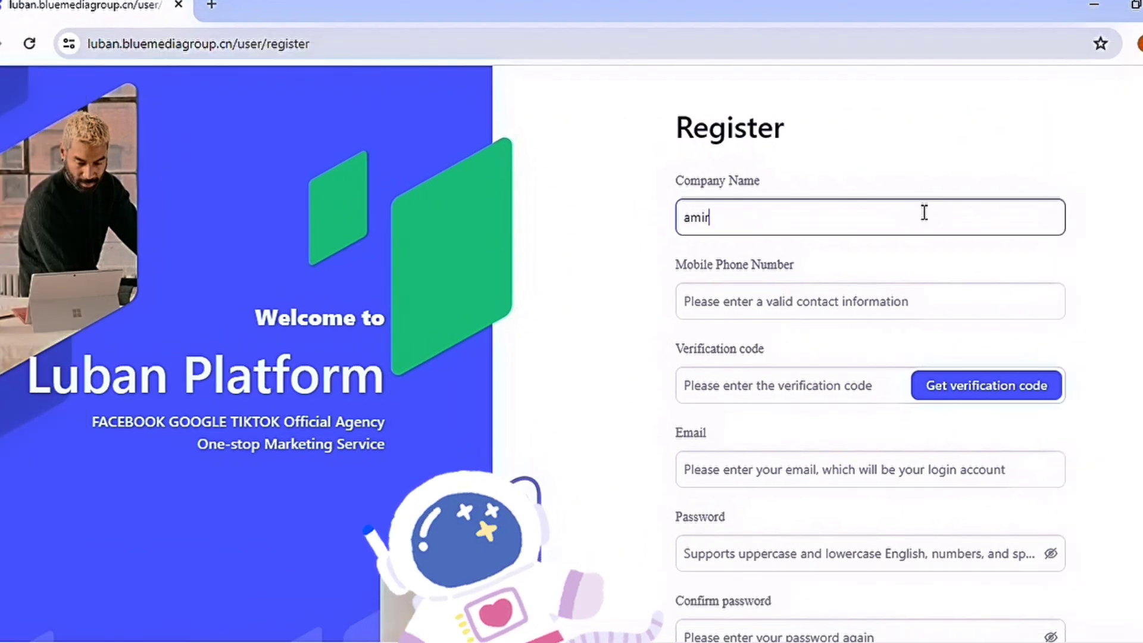
type("di sailor")
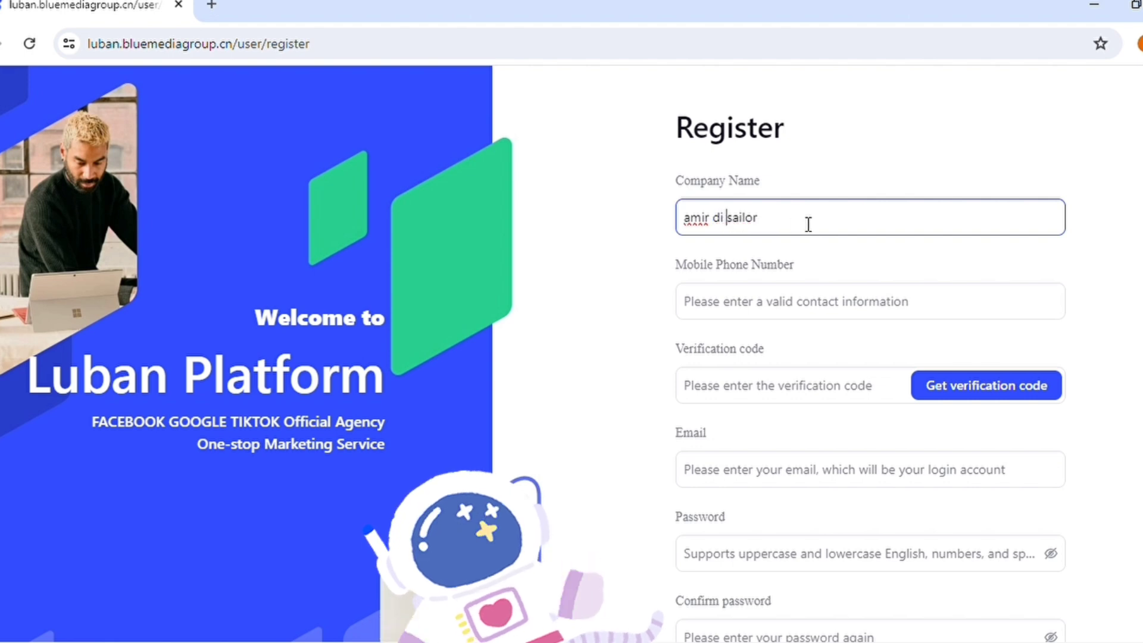
mouse_move(835, 189)
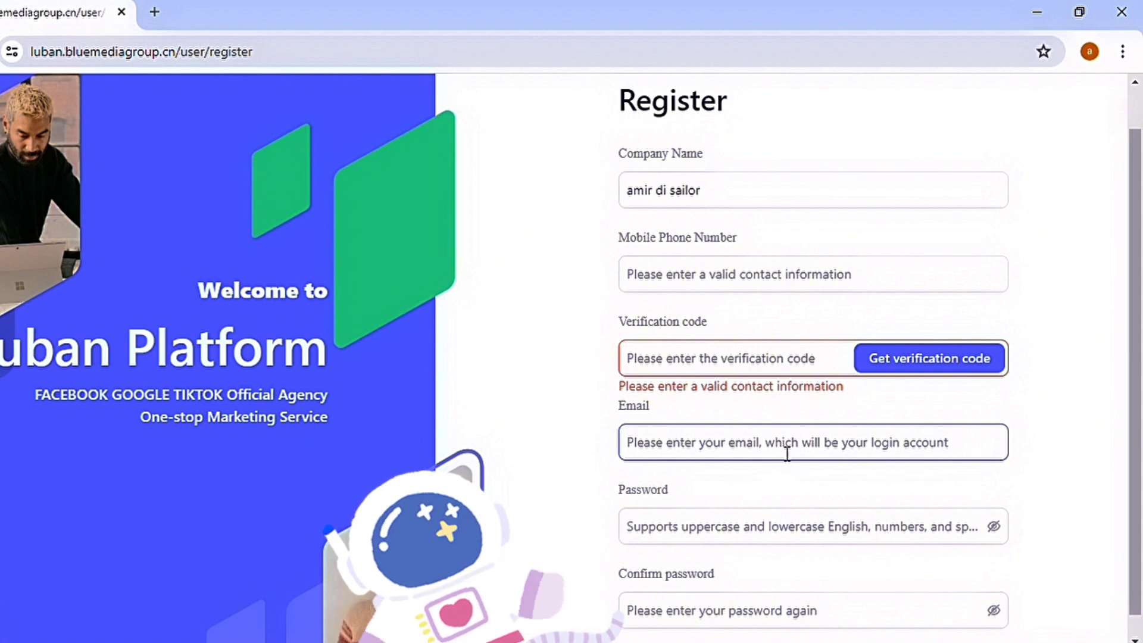
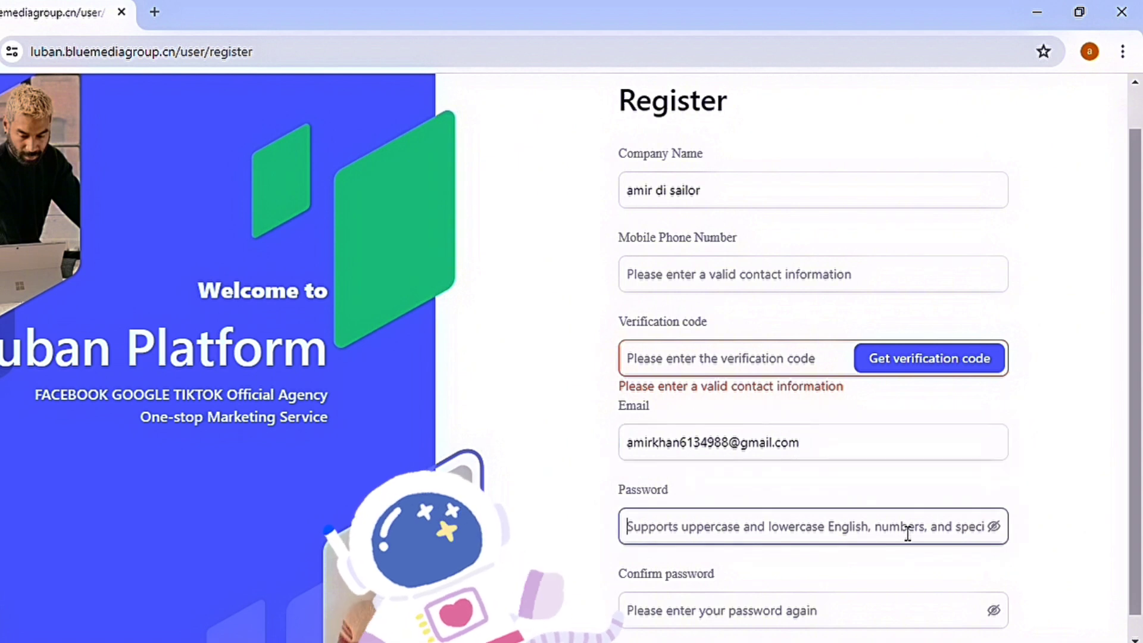
Step: Enter a masked password in the Password field
type("••")
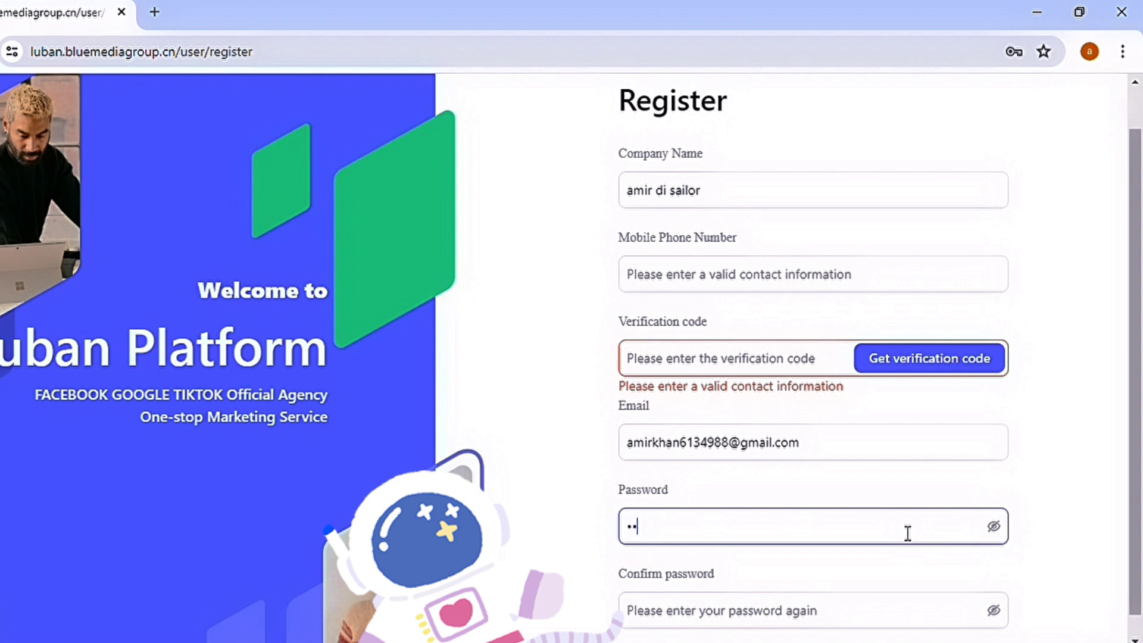
type("••")
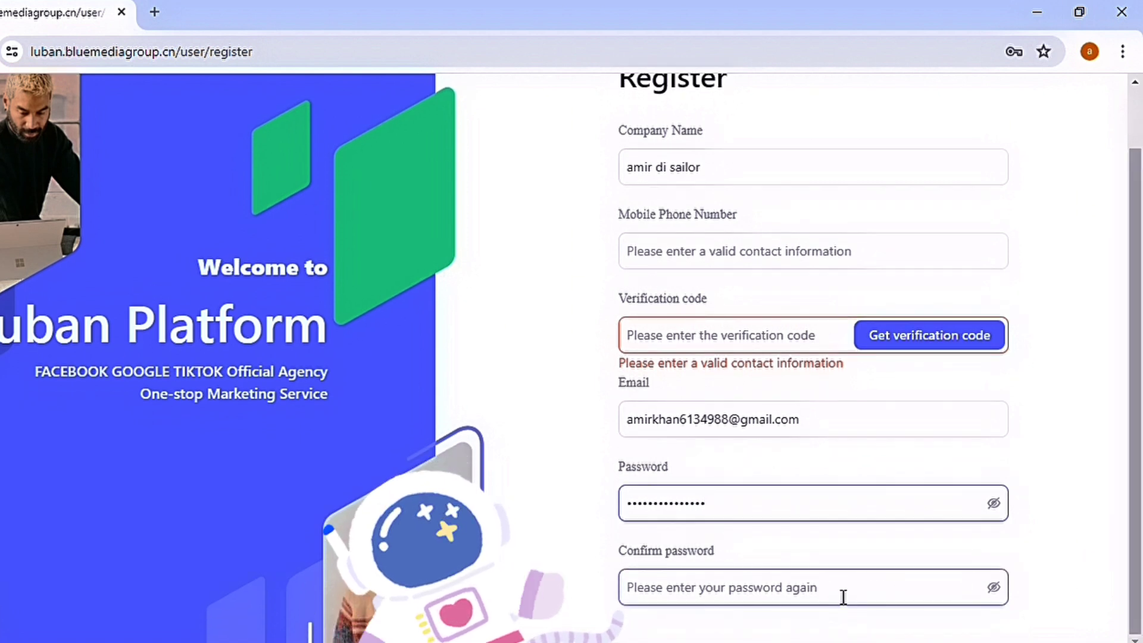
type("-")
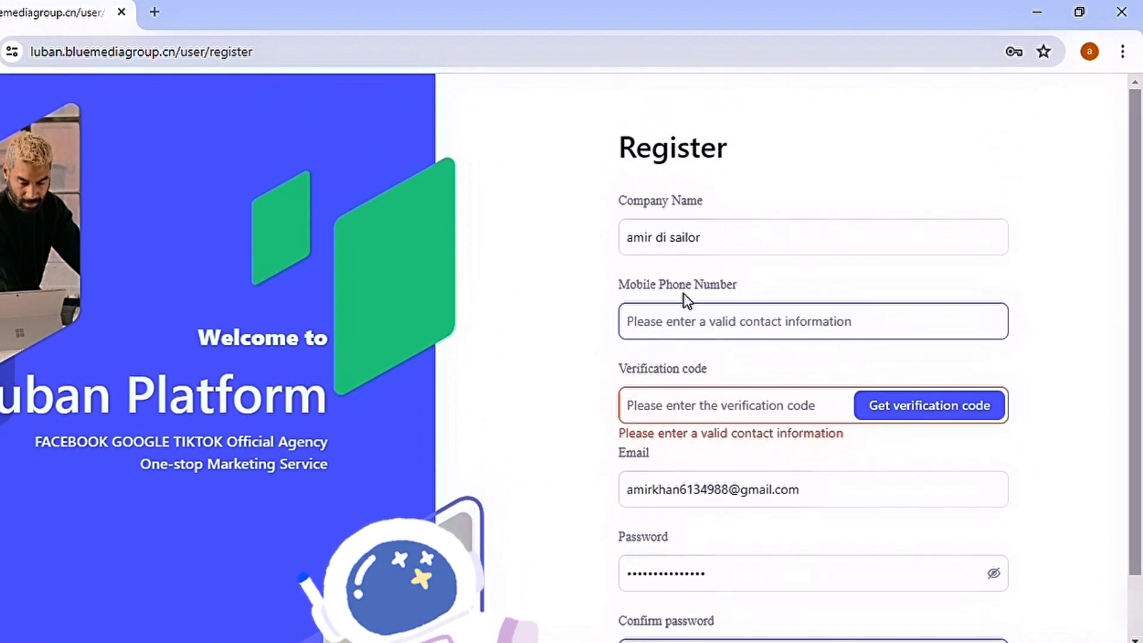
left_click(738, 321)
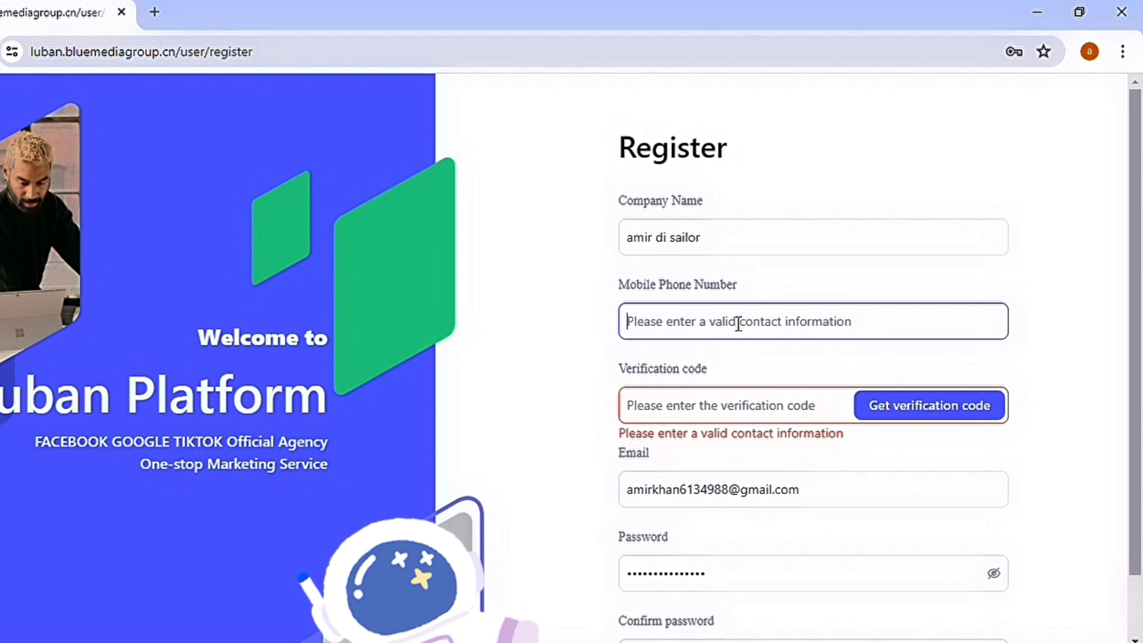
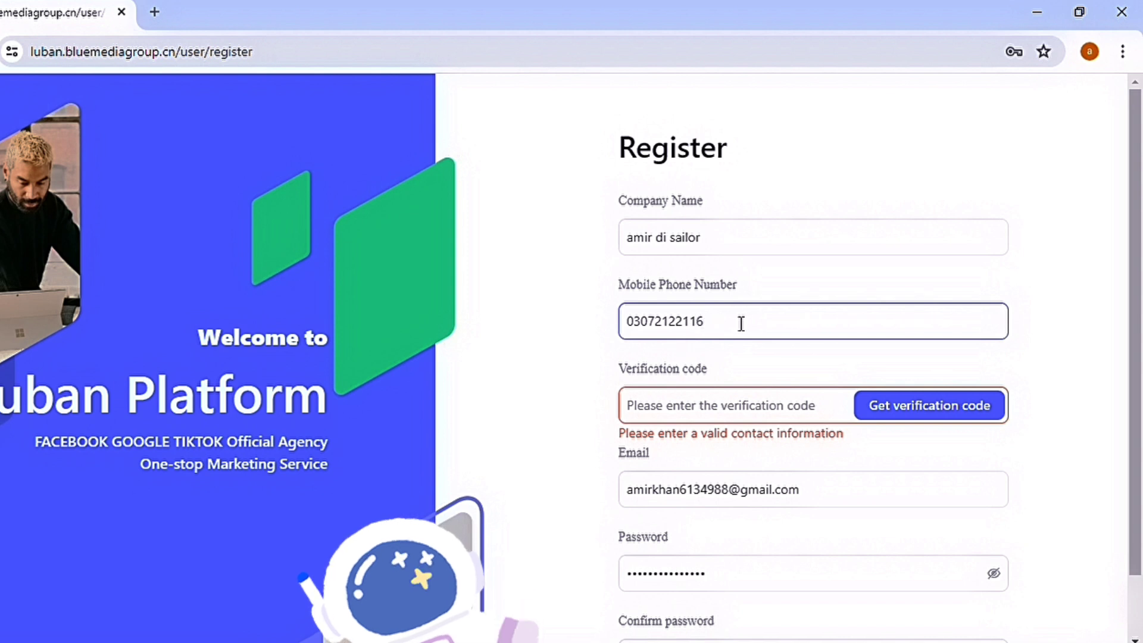
mouse_move(930, 416)
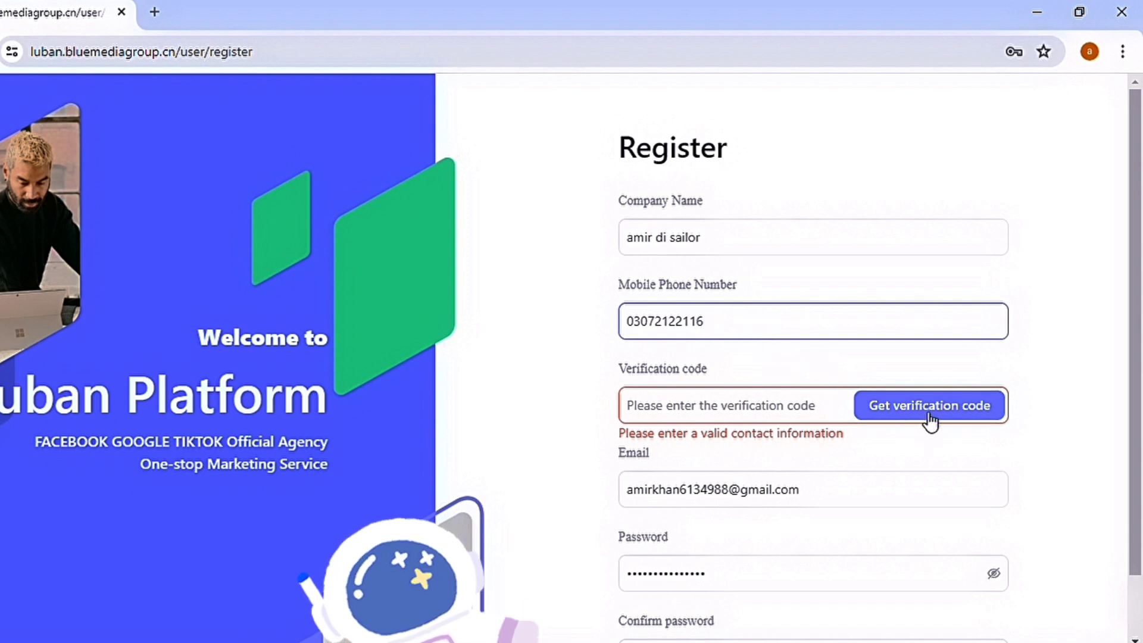
left_click(929, 405)
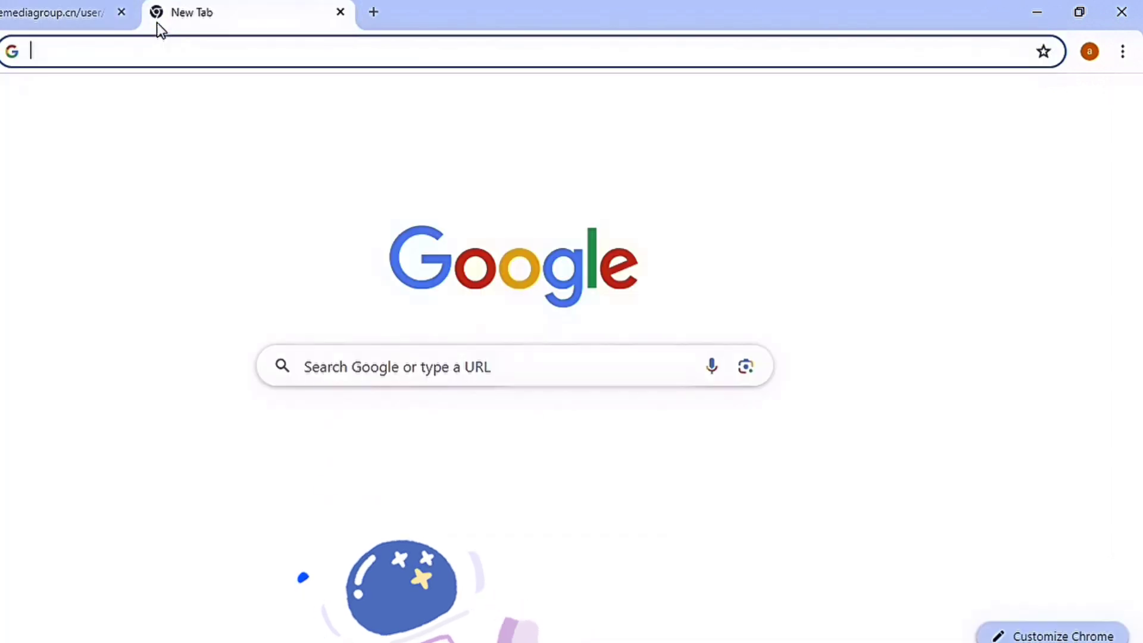
Step: Translate the Chinese error 手机格式有误 via Google: 'Mobile phone format is wrong'
left_click(441, 365)
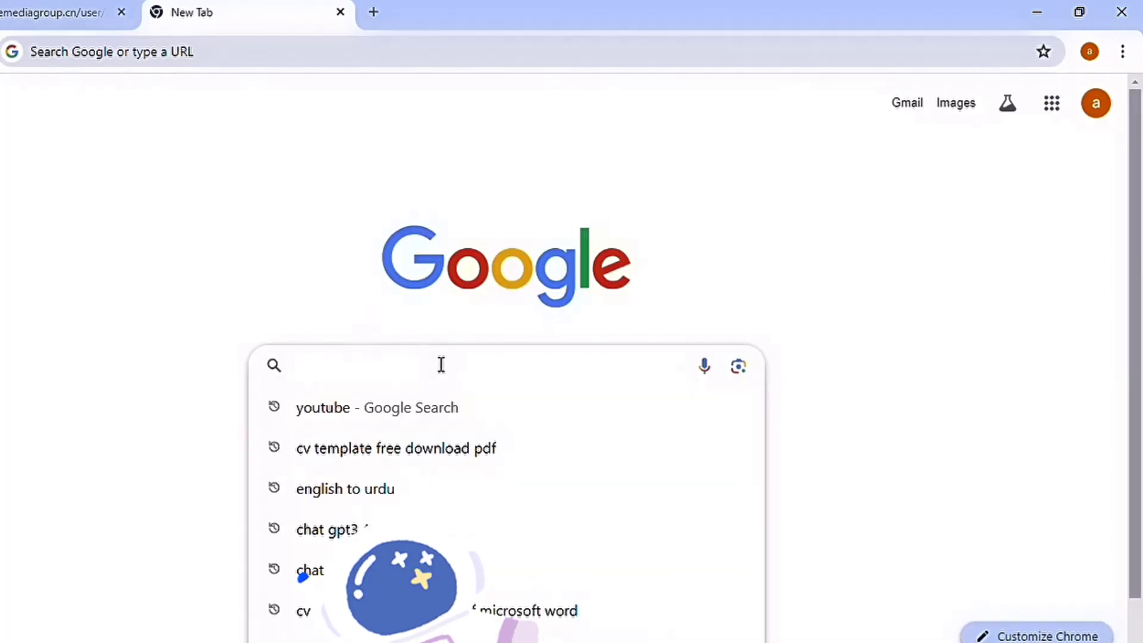
type("translate")
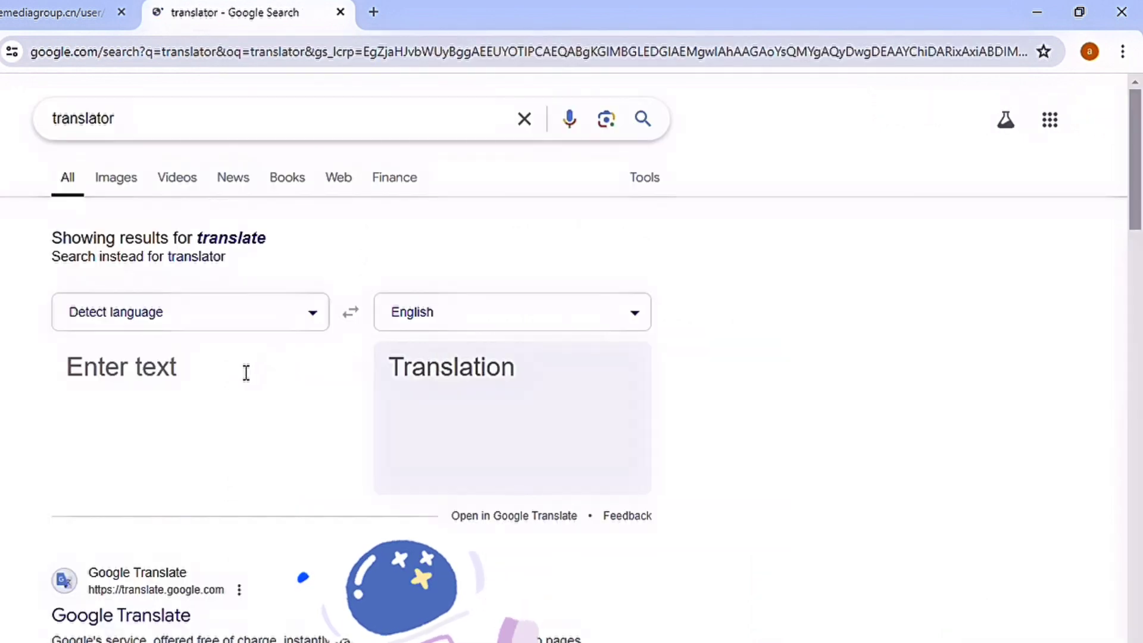
left_click(145, 367)
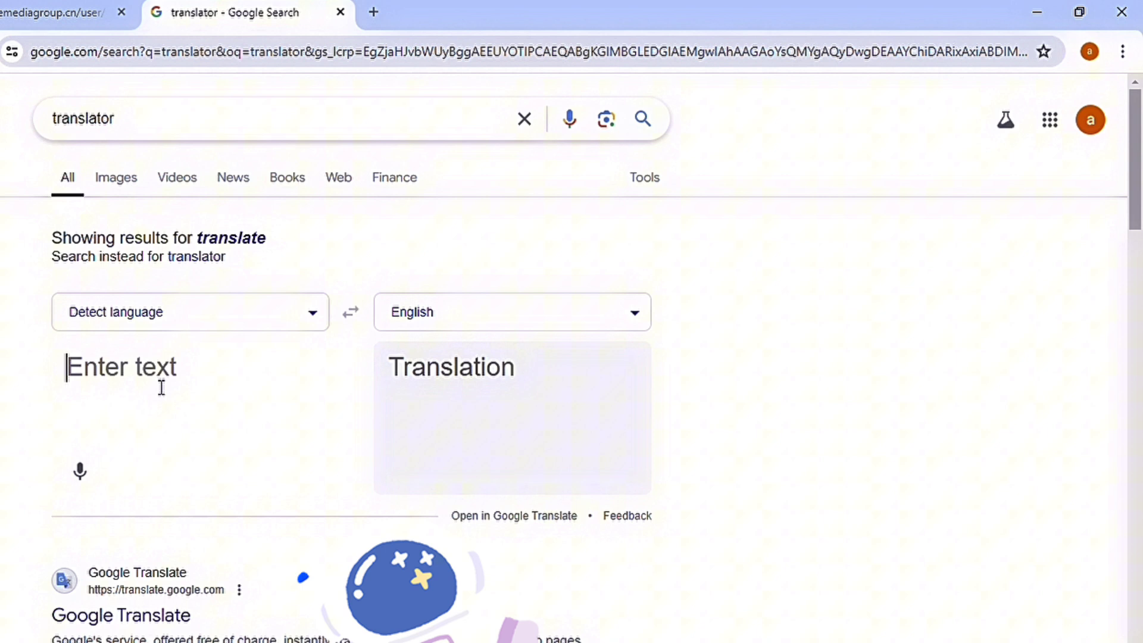
type("手机格式有误")
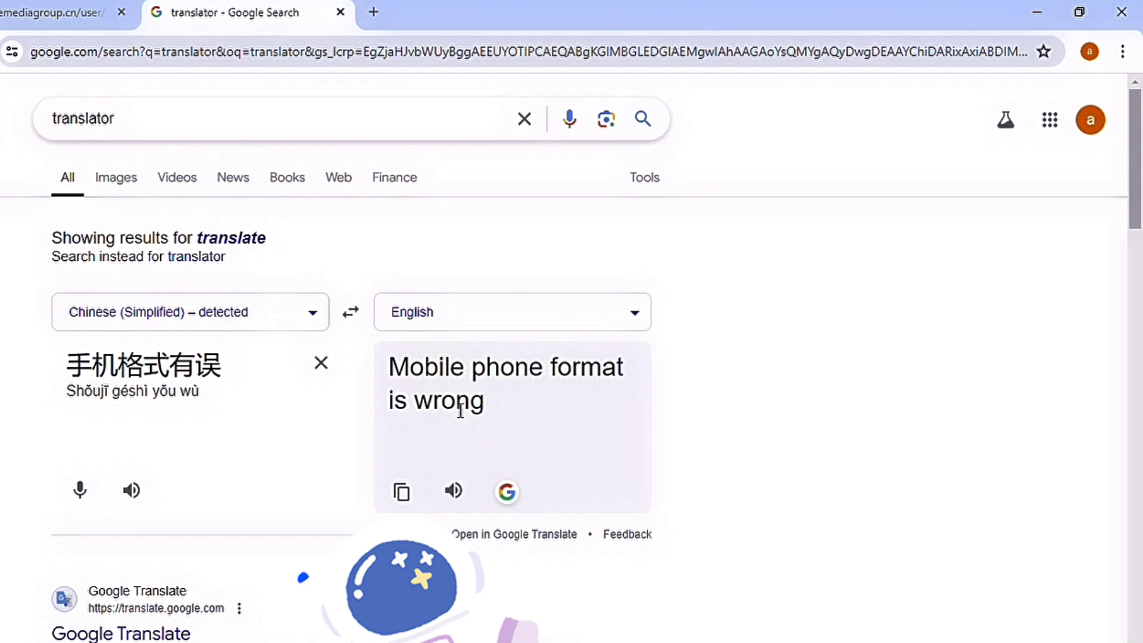
left_click(62, 12)
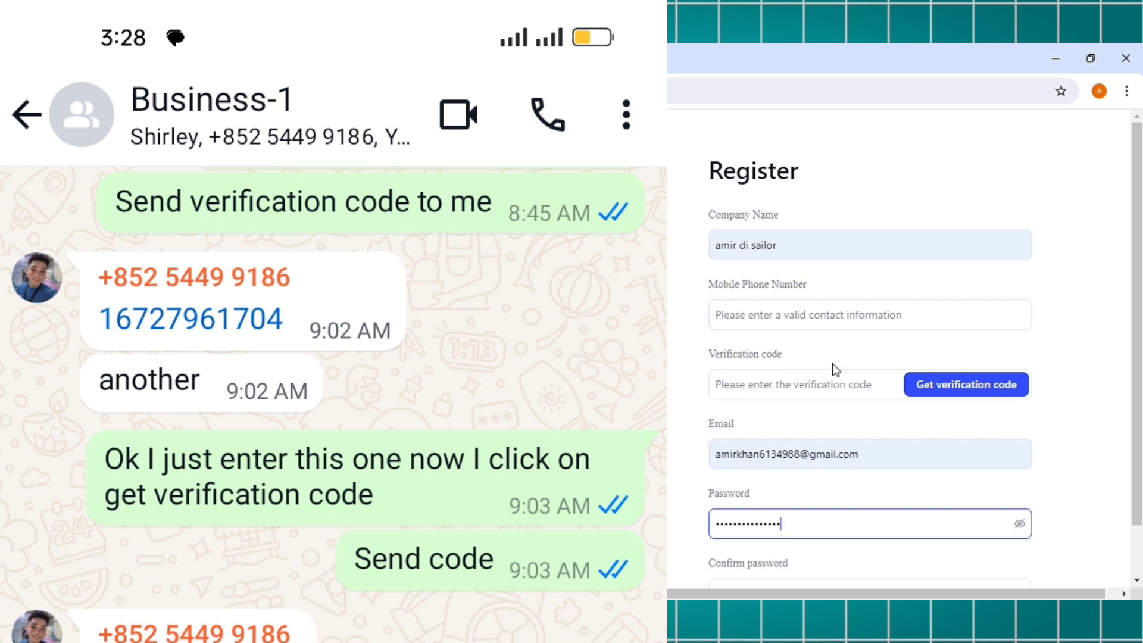
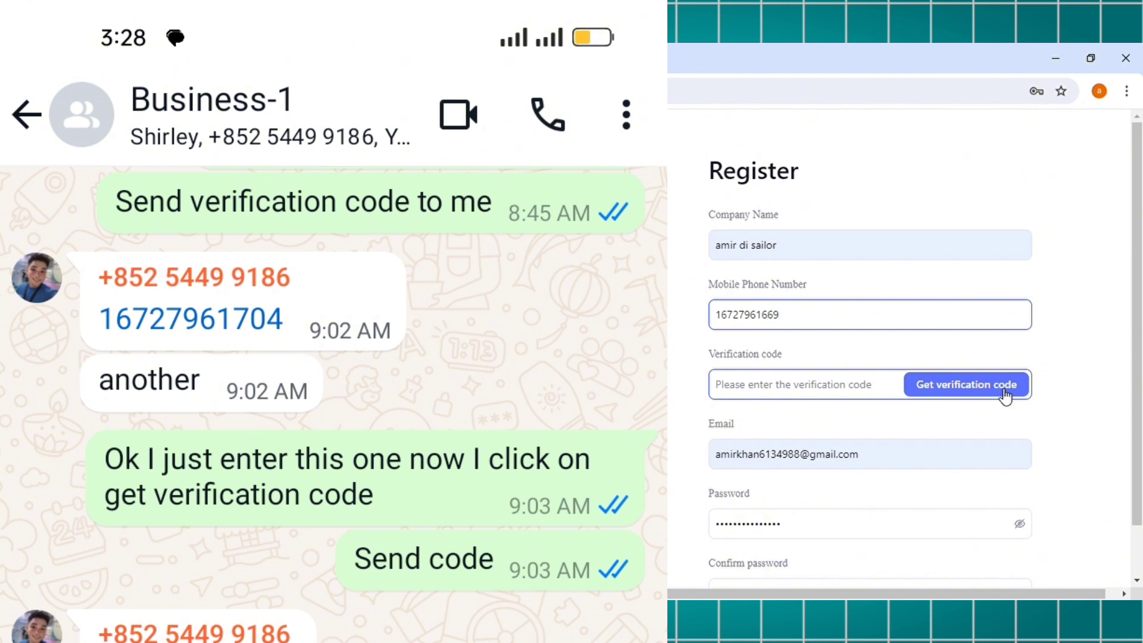
mouse_move(1054, 212)
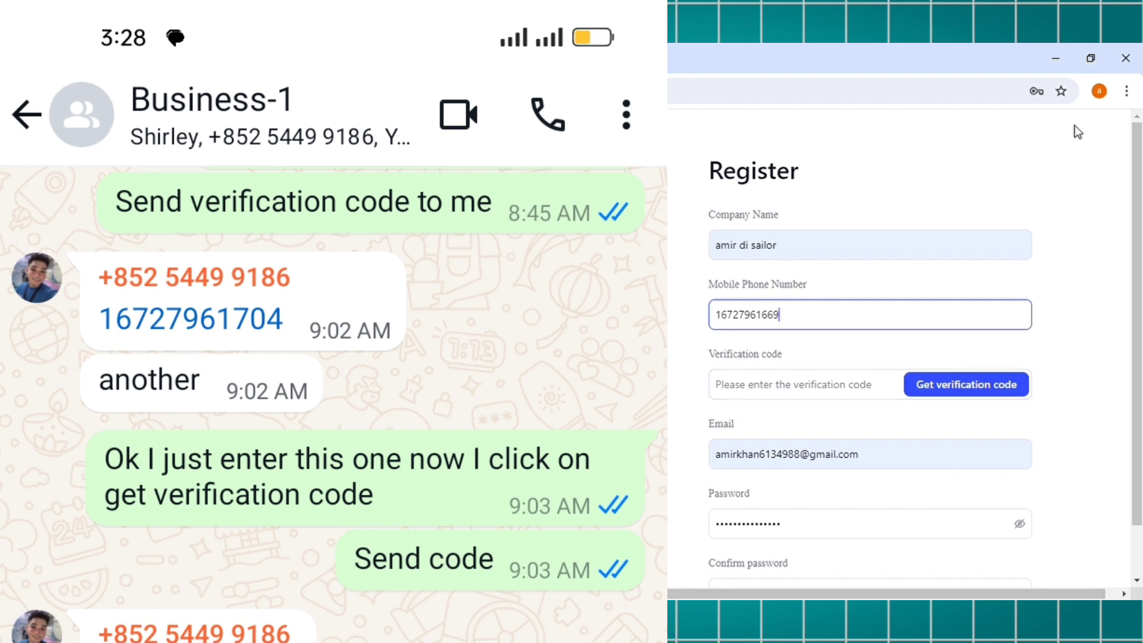
left_click(966, 385)
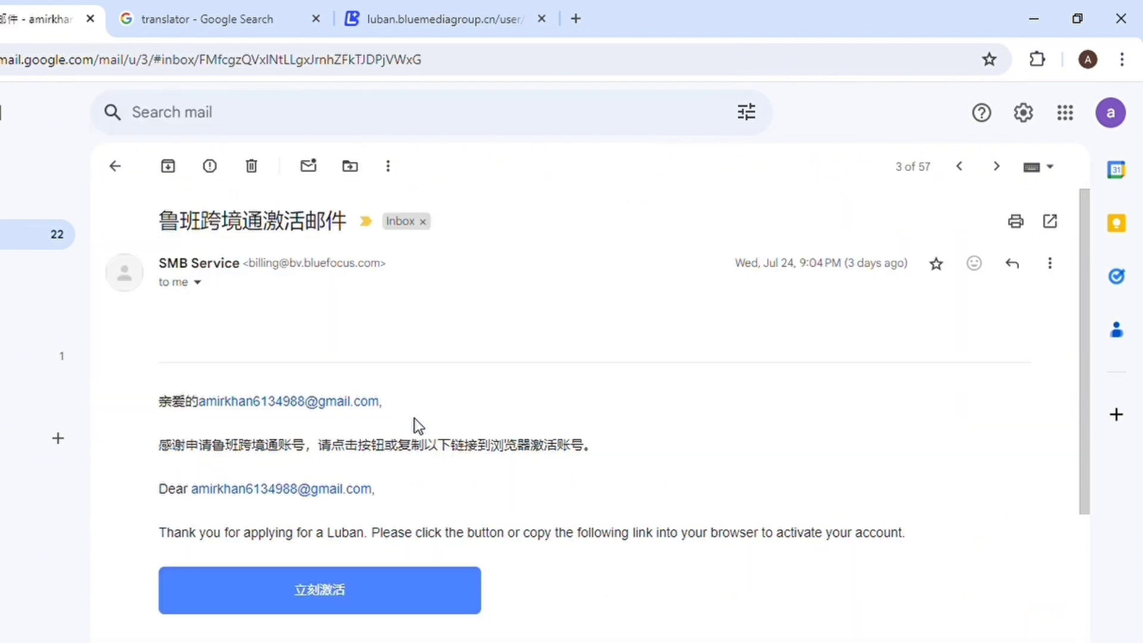
mouse_move(185, 557)
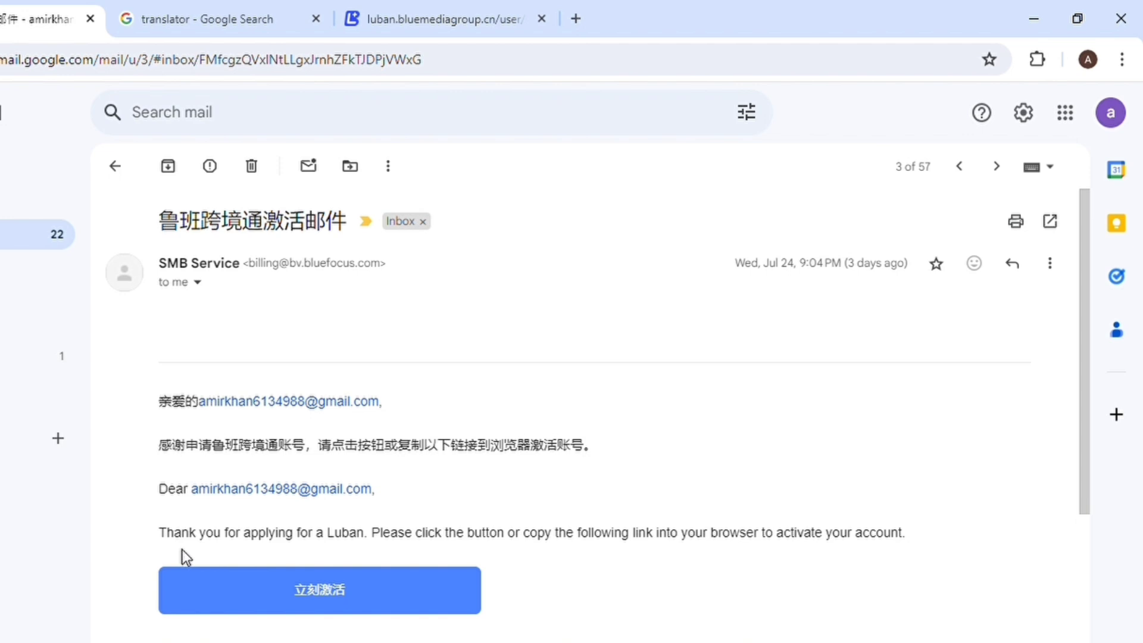
mouse_move(526, 551)
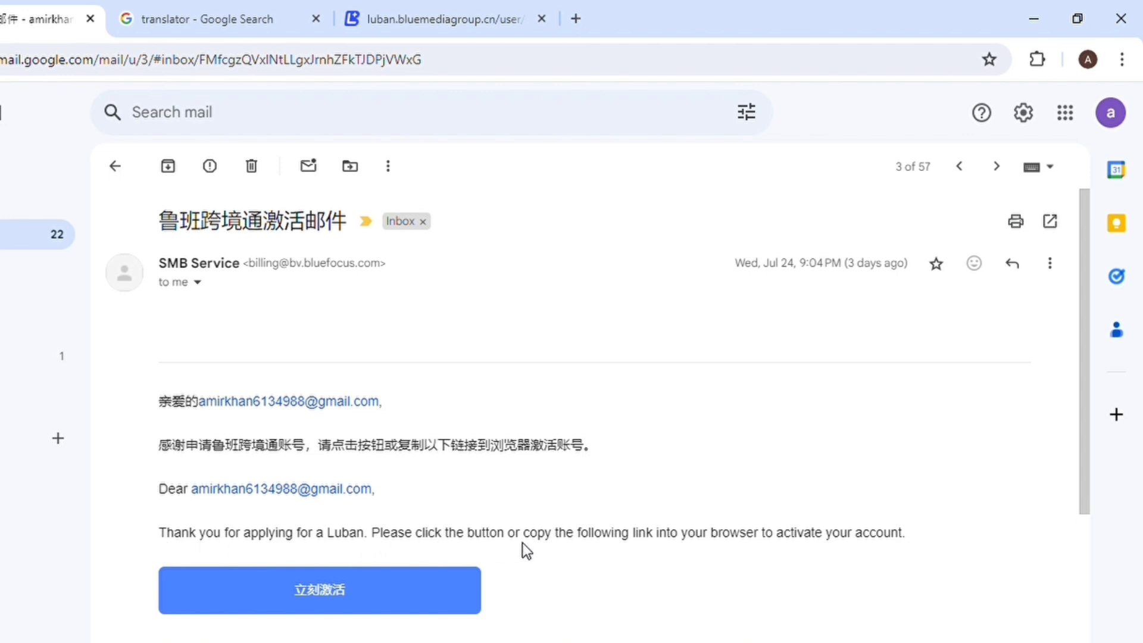
mouse_move(837, 553)
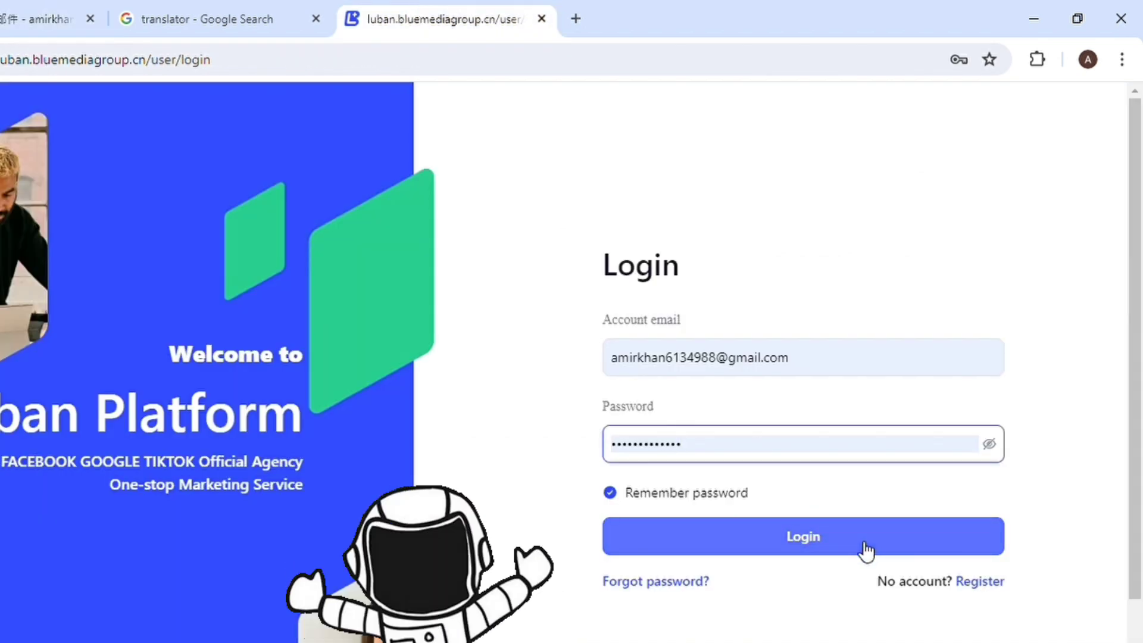
Step: Submit login with the registered account email and password
left_click(802, 535)
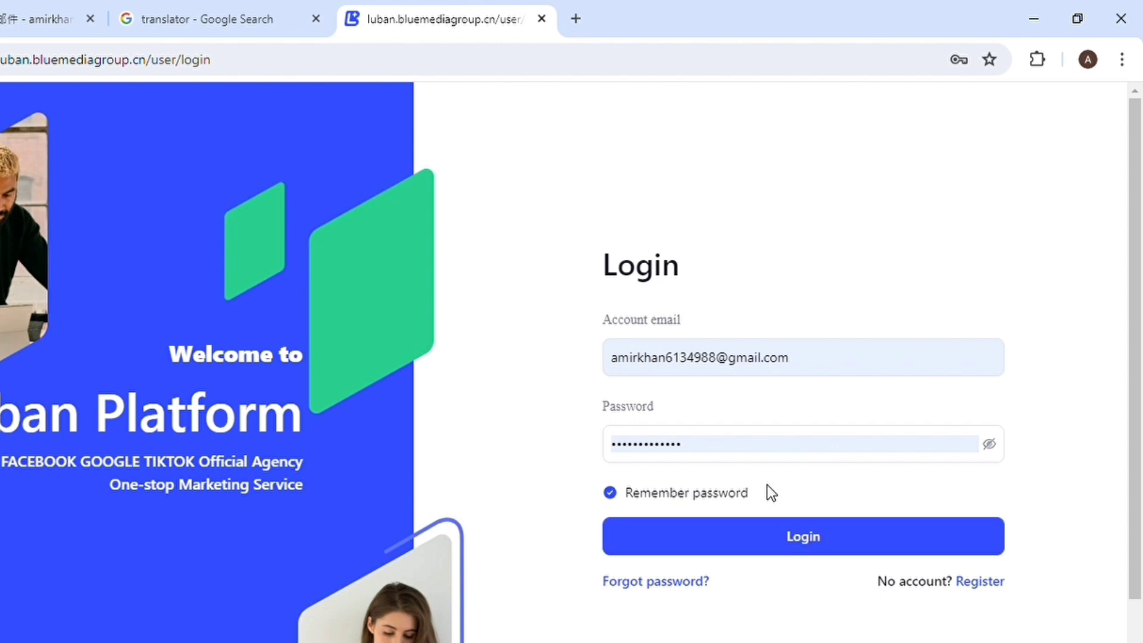
left_click(802, 536)
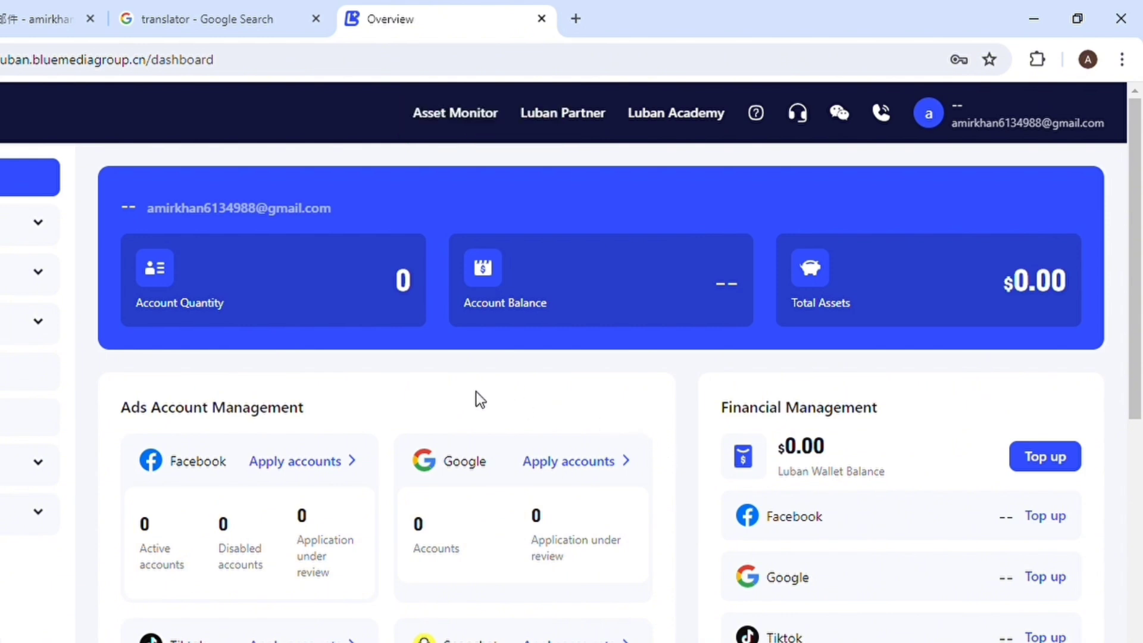
mouse_move(1052, 99)
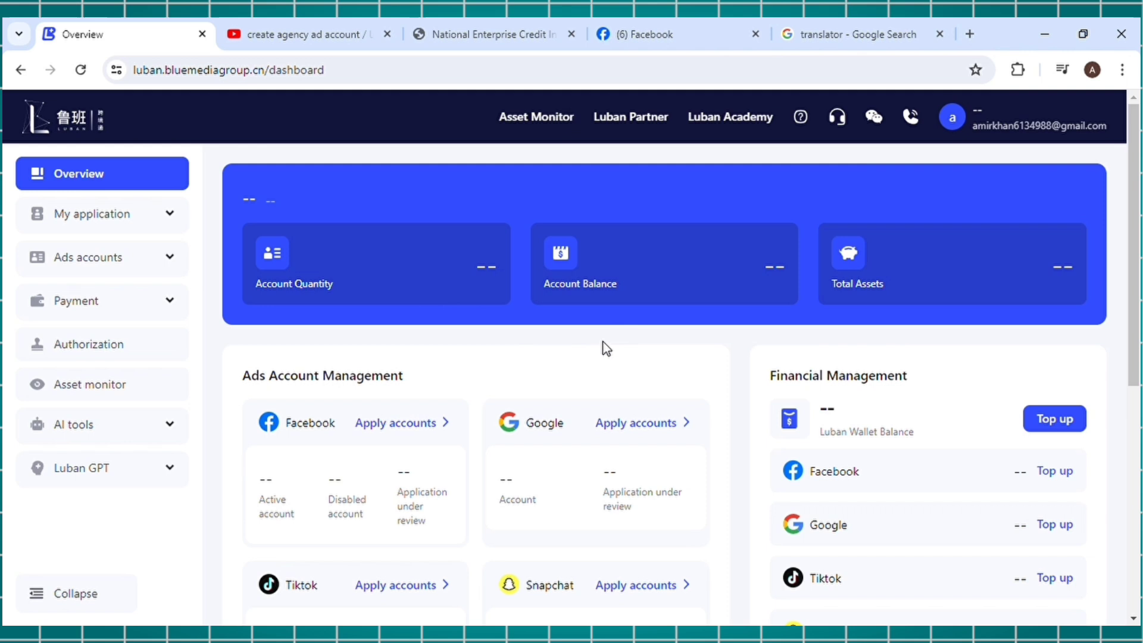
mouse_move(241, 307)
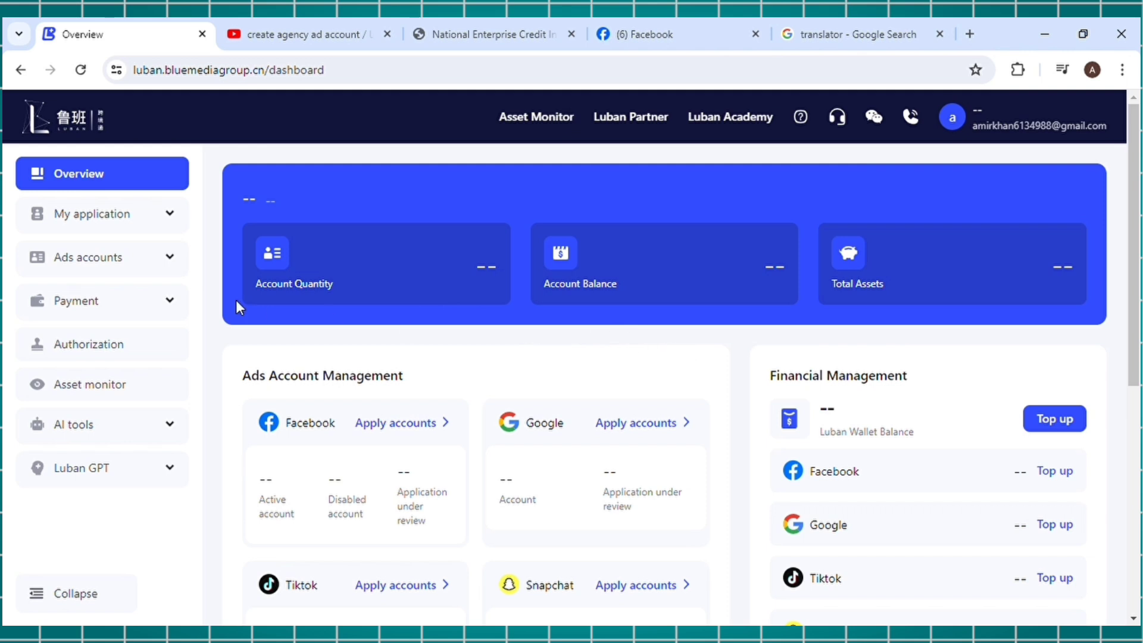
mouse_move(559, 387)
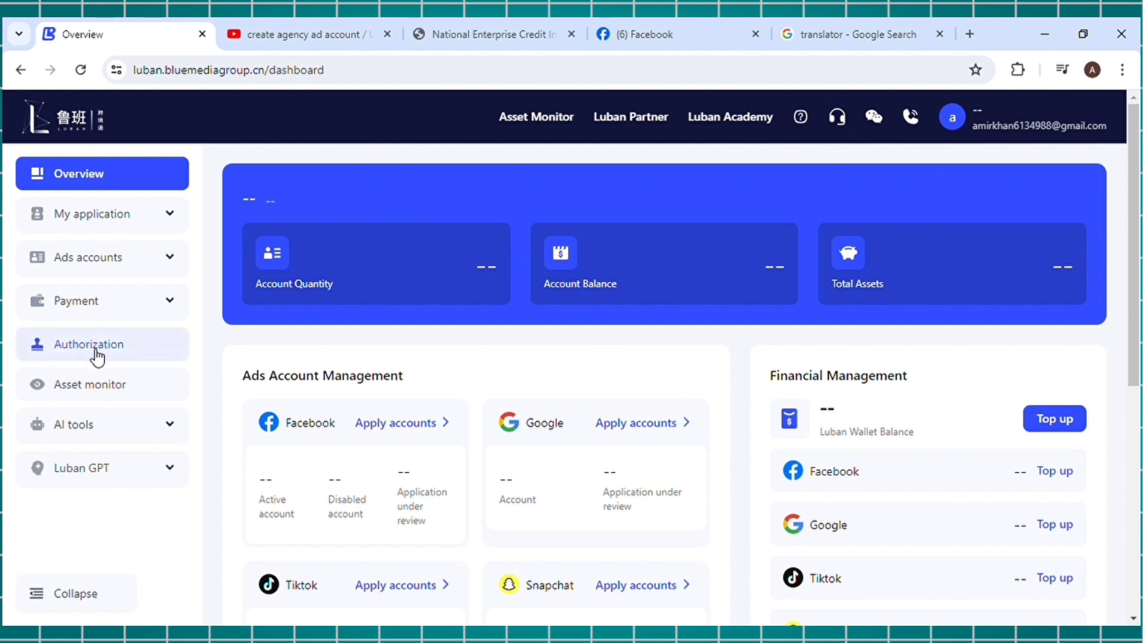
Step: Go to the Authorization page listing Facebook authorized users
left_click(89, 344)
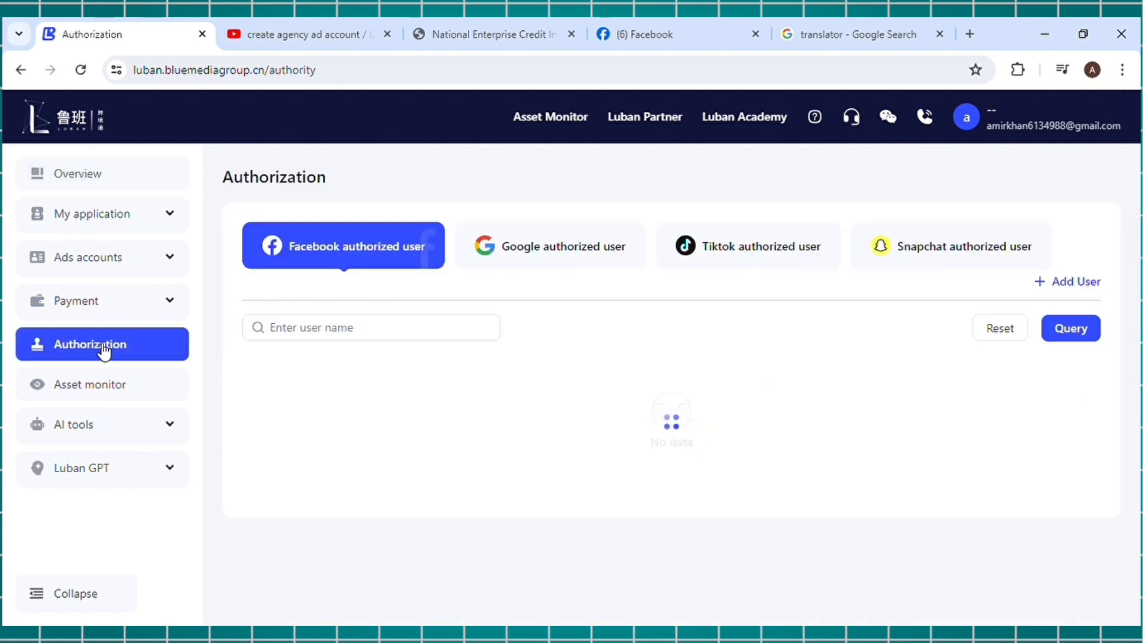
mouse_move(404, 260)
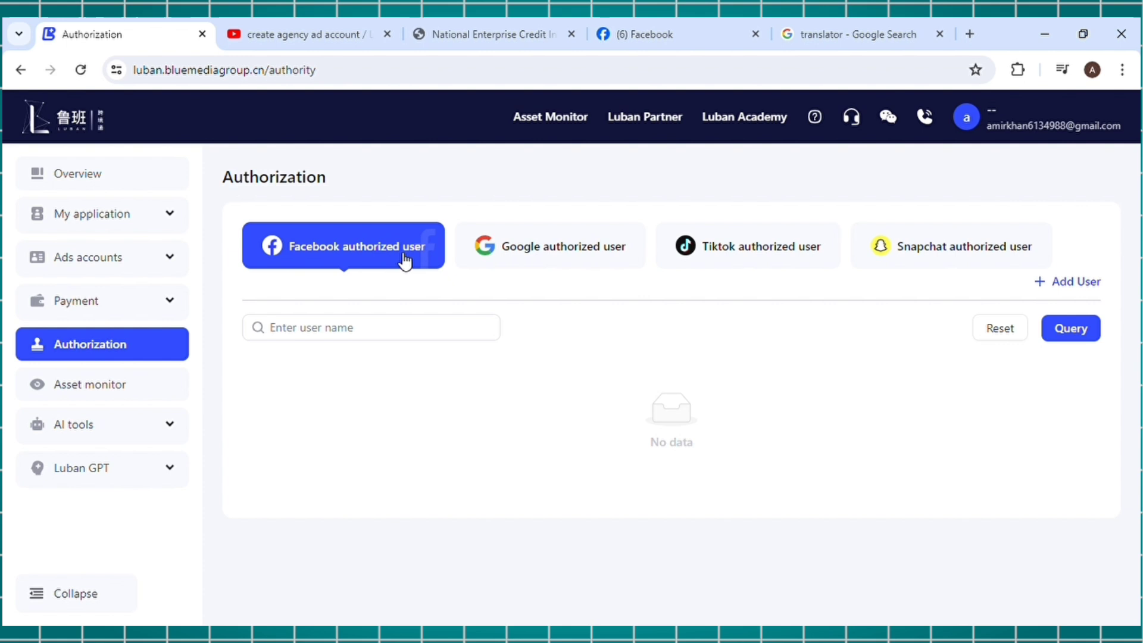
mouse_move(571, 271)
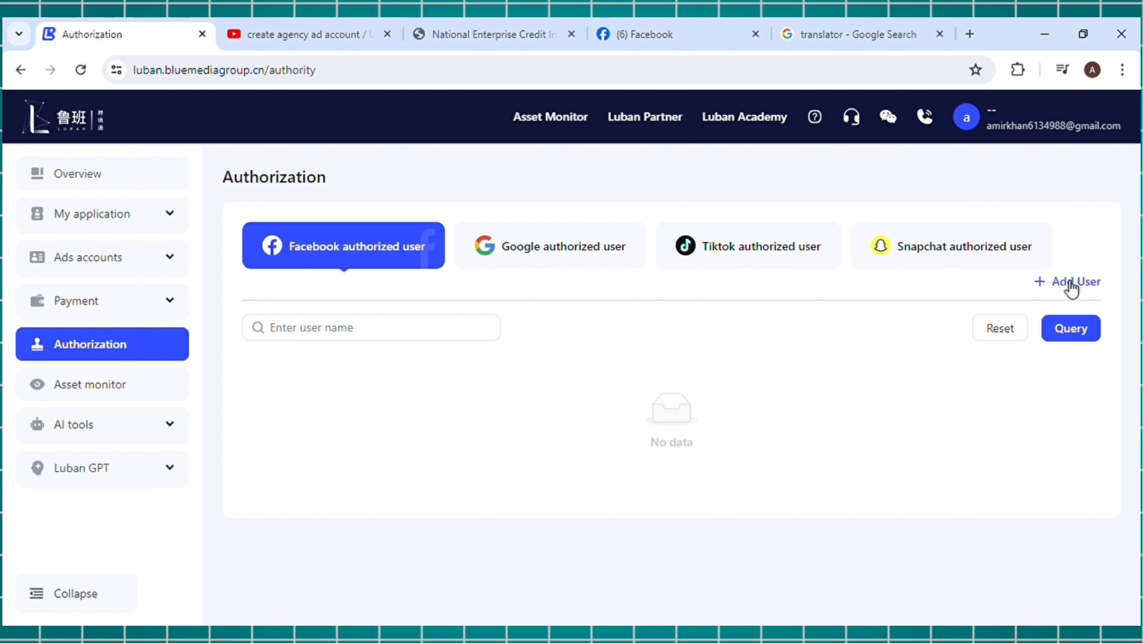
Step: Start adding a new Facebook authorized user with '+ Add User'
left_click(1073, 281)
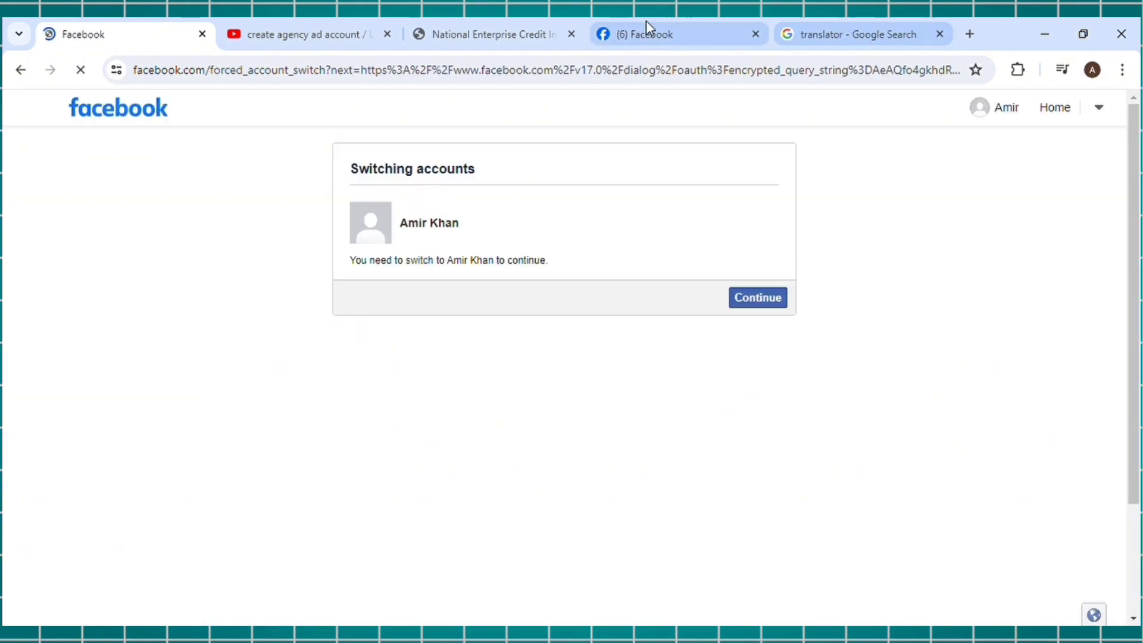
Step: Switch Facebook to the other personal profile and continue to the d3 login request
left_click(758, 297)
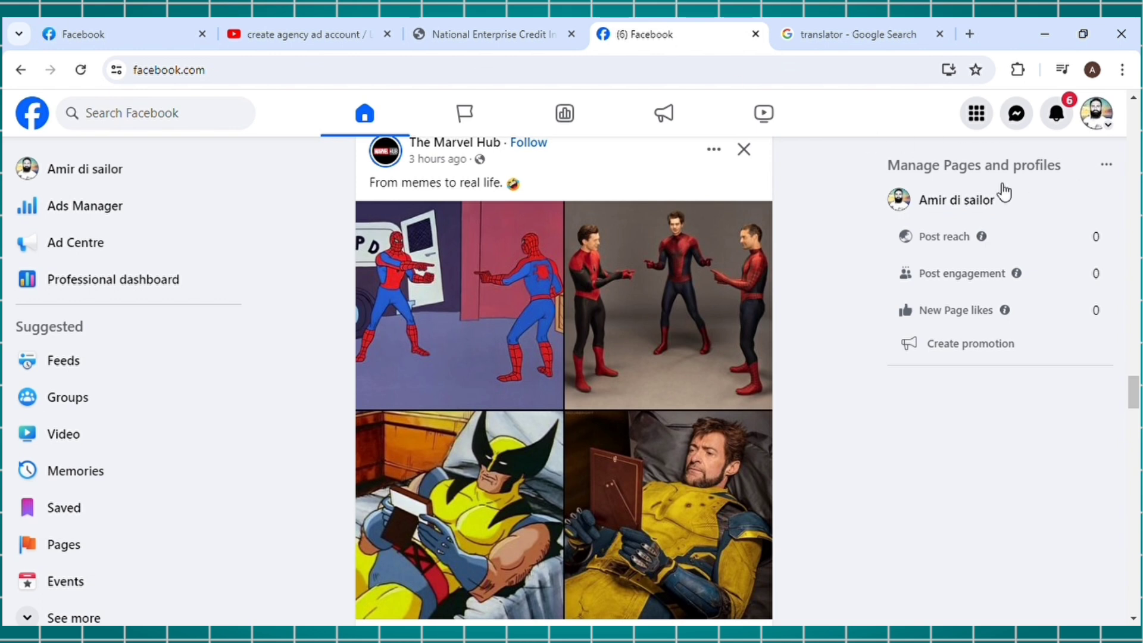
left_click(1096, 113)
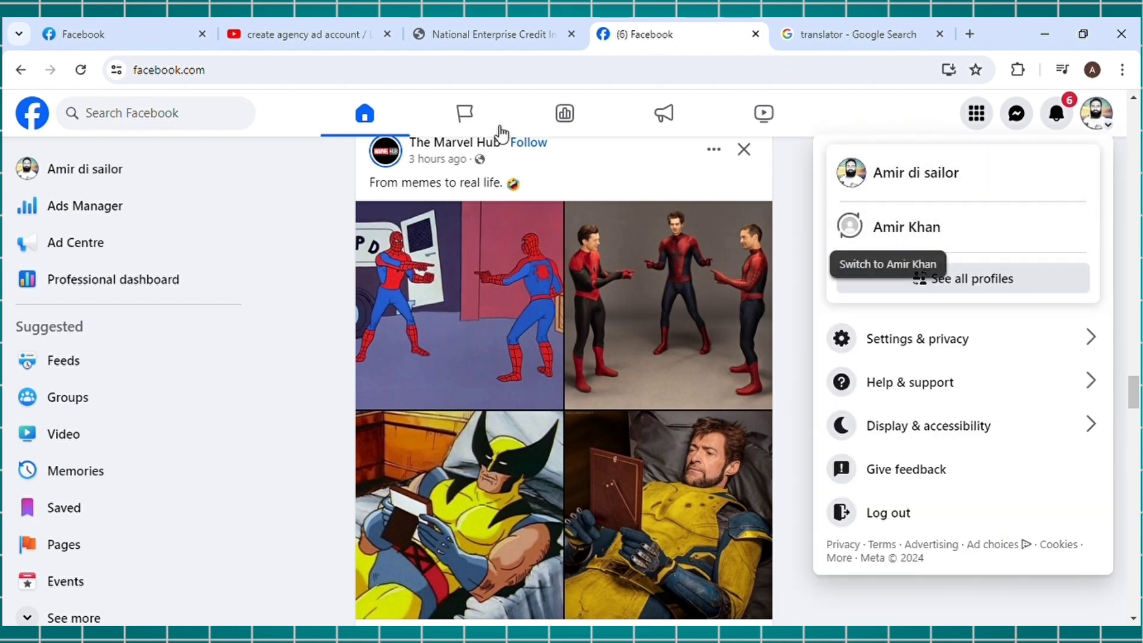
left_click(886, 264)
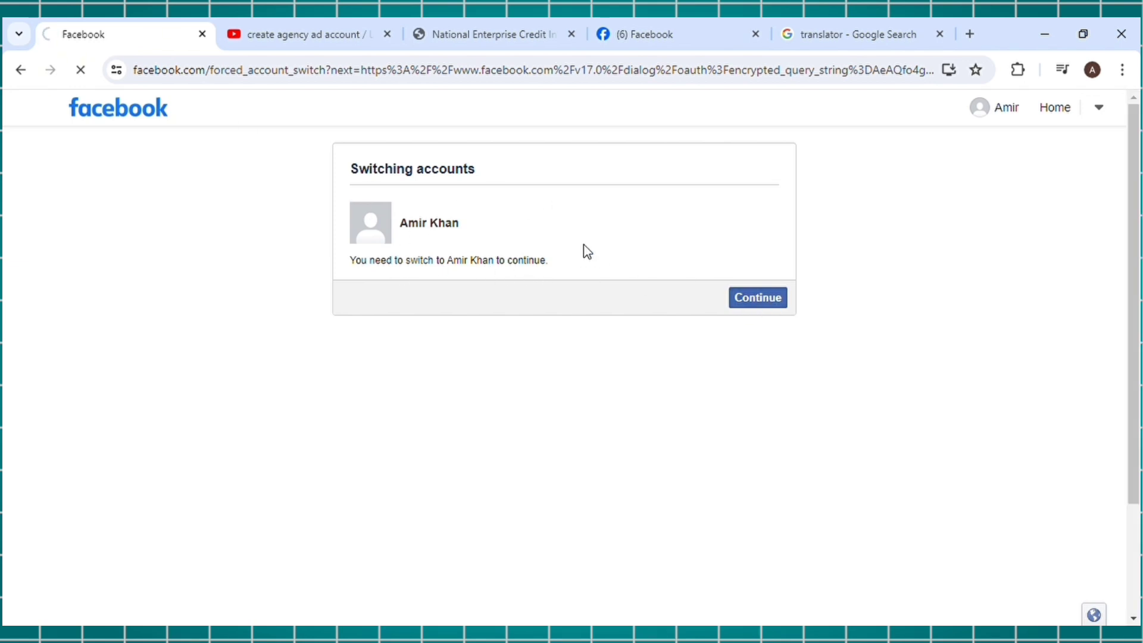
left_click(757, 298)
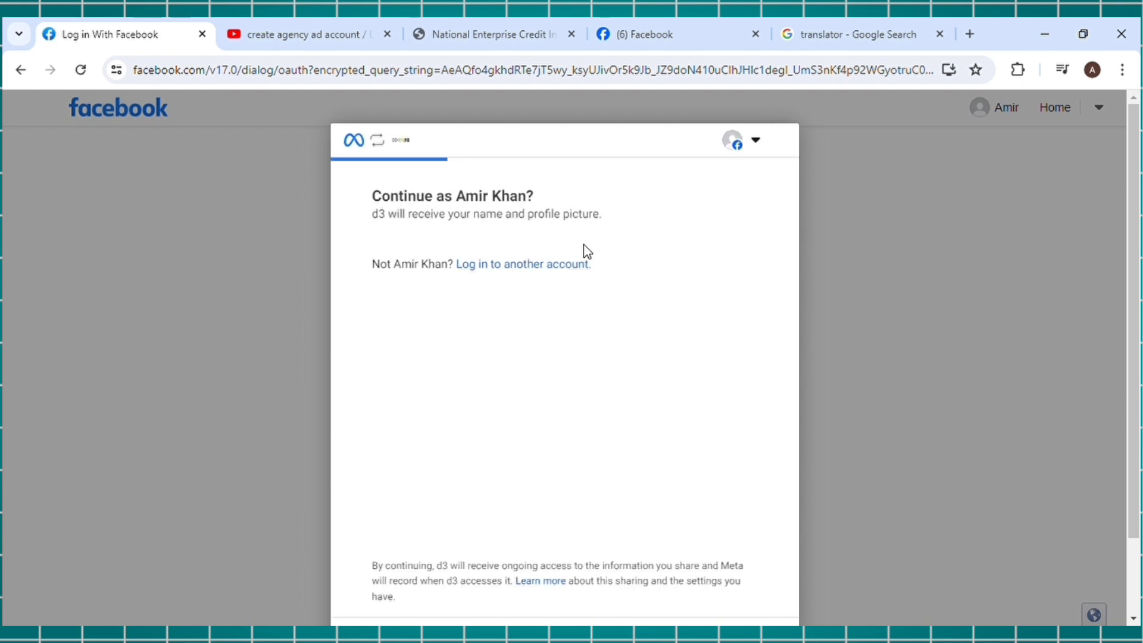
mouse_move(395, 238)
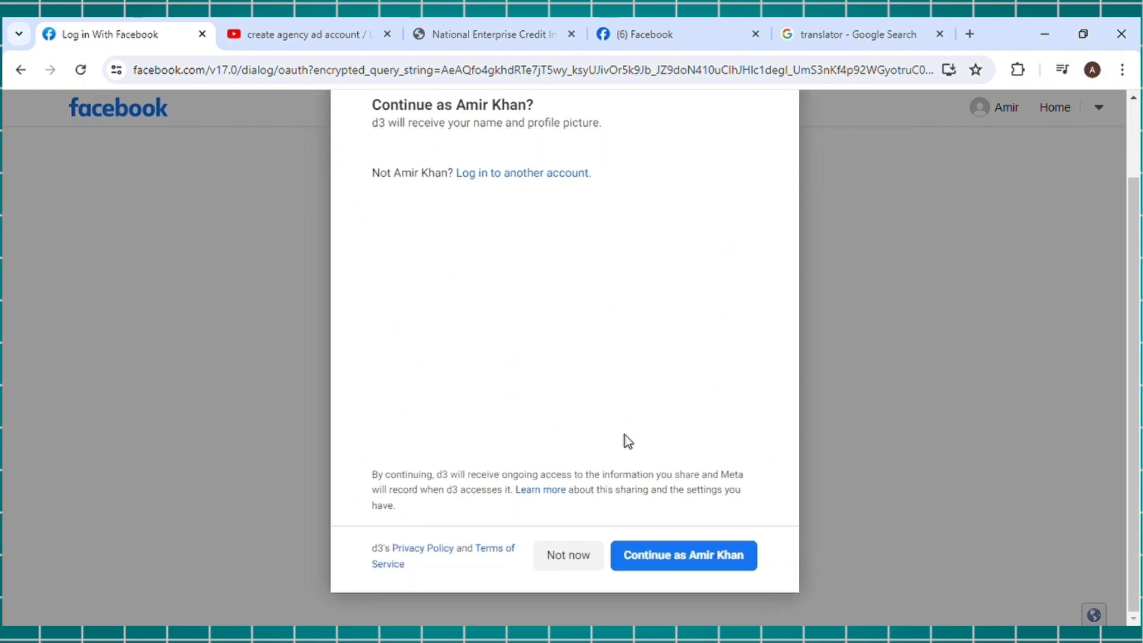
Step: Continue as the profile, opt in to all businesses, and select the Page 'Amir di sailor'
left_click(683, 555)
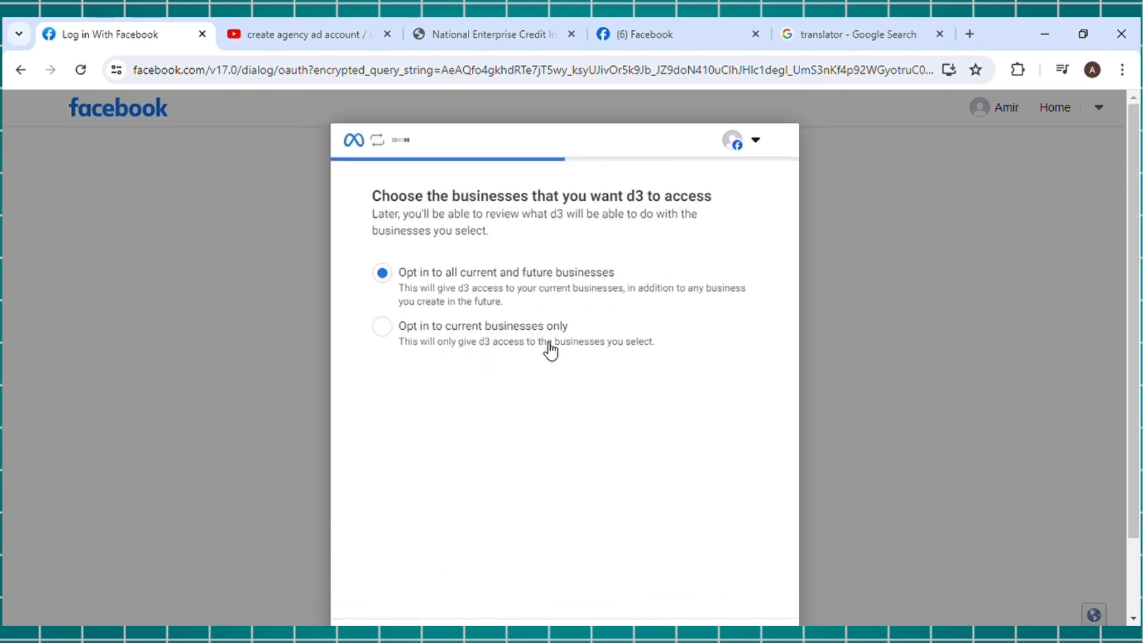
mouse_move(495, 289)
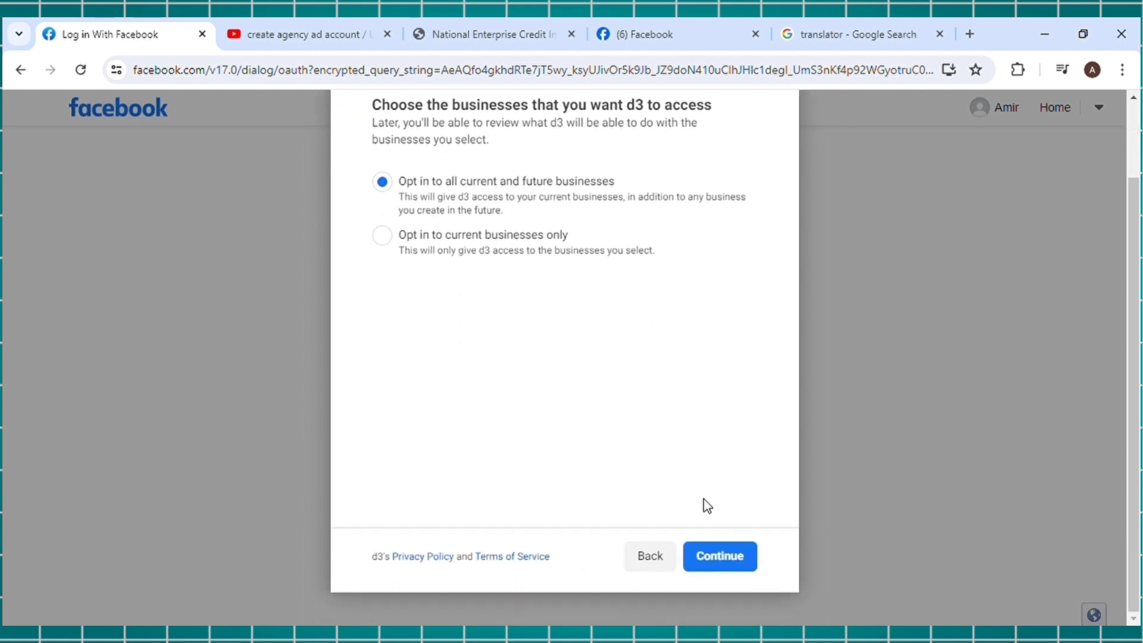
left_click(719, 557)
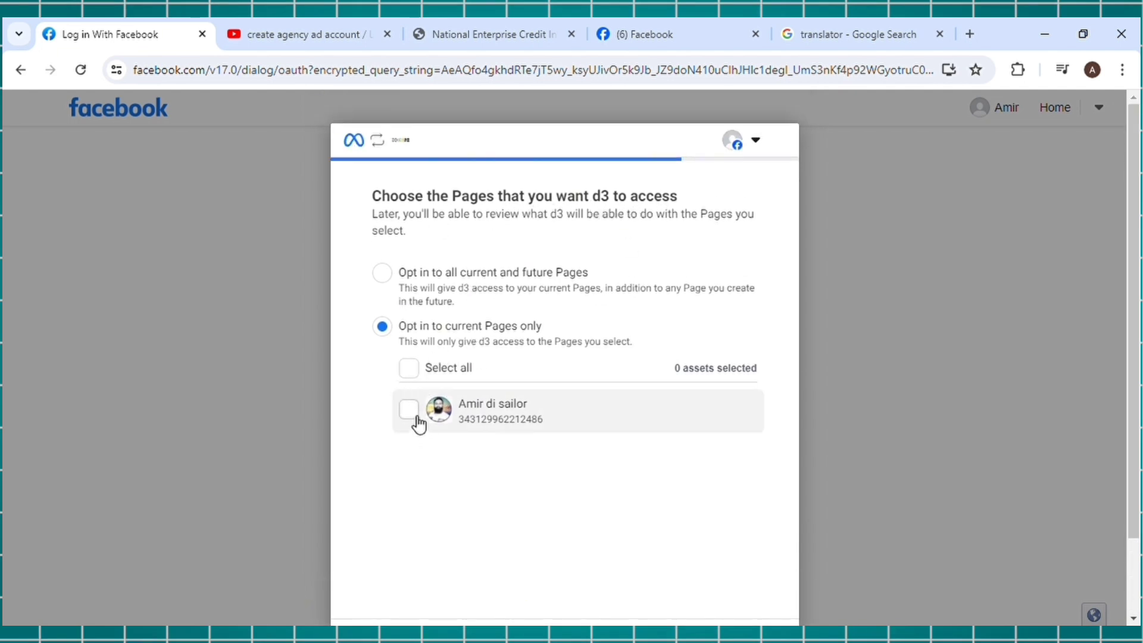
left_click(408, 408)
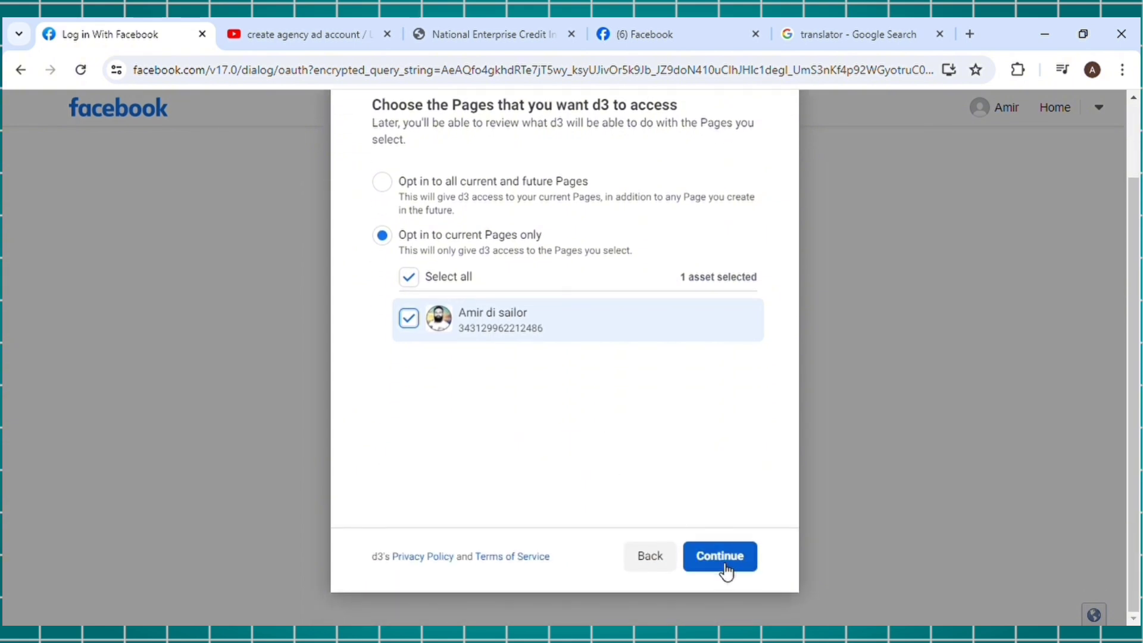
left_click(720, 556)
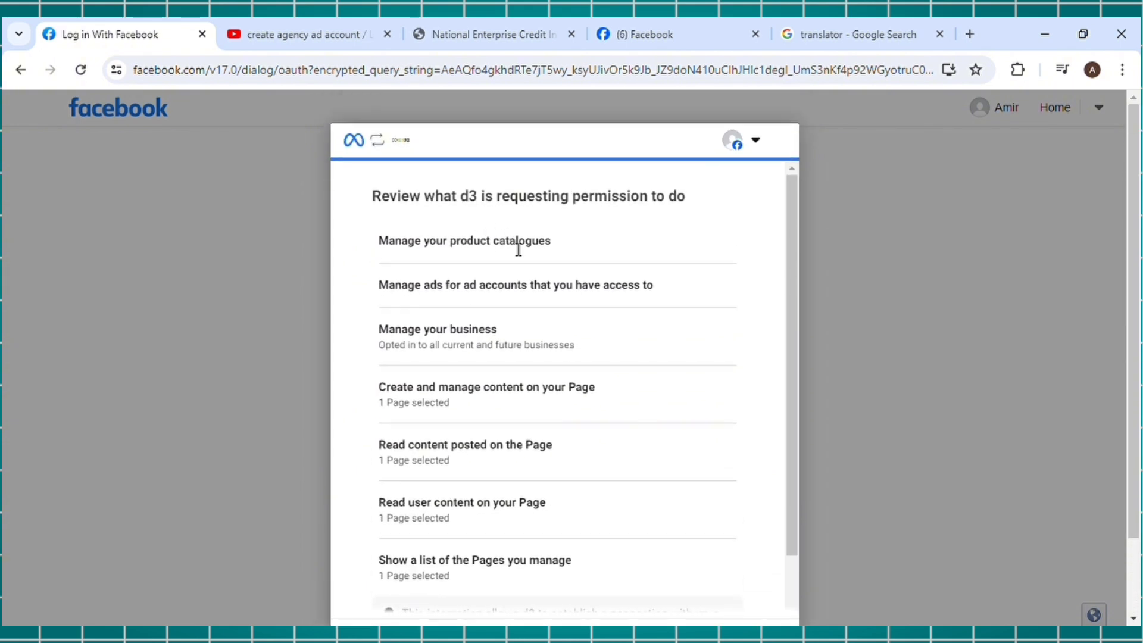
scroll("down", 3)
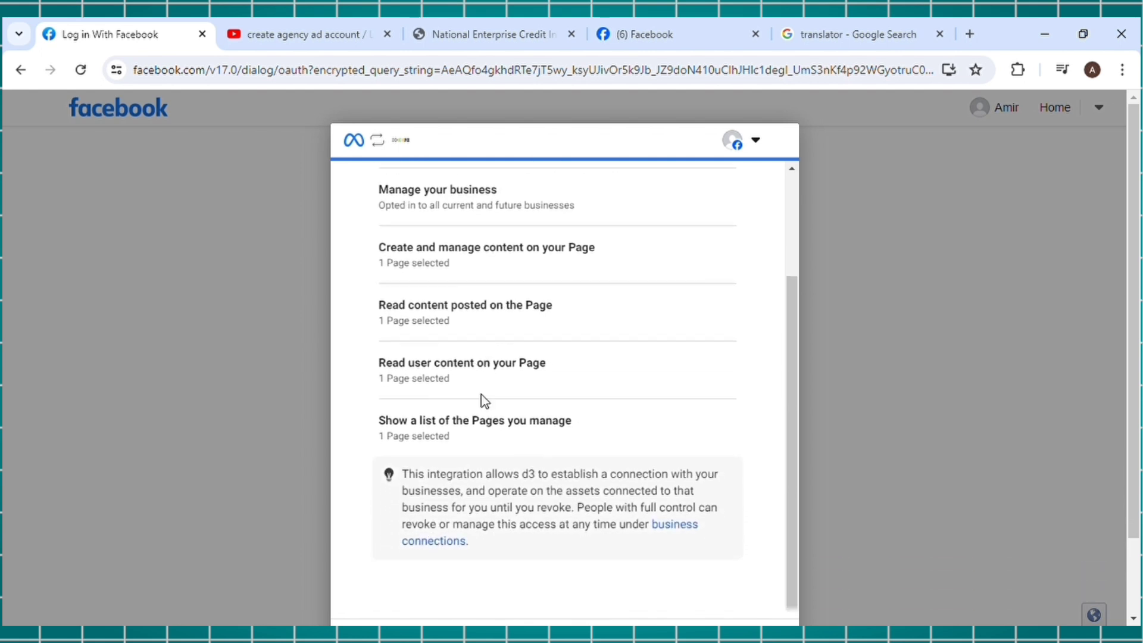
scroll("down", 3)
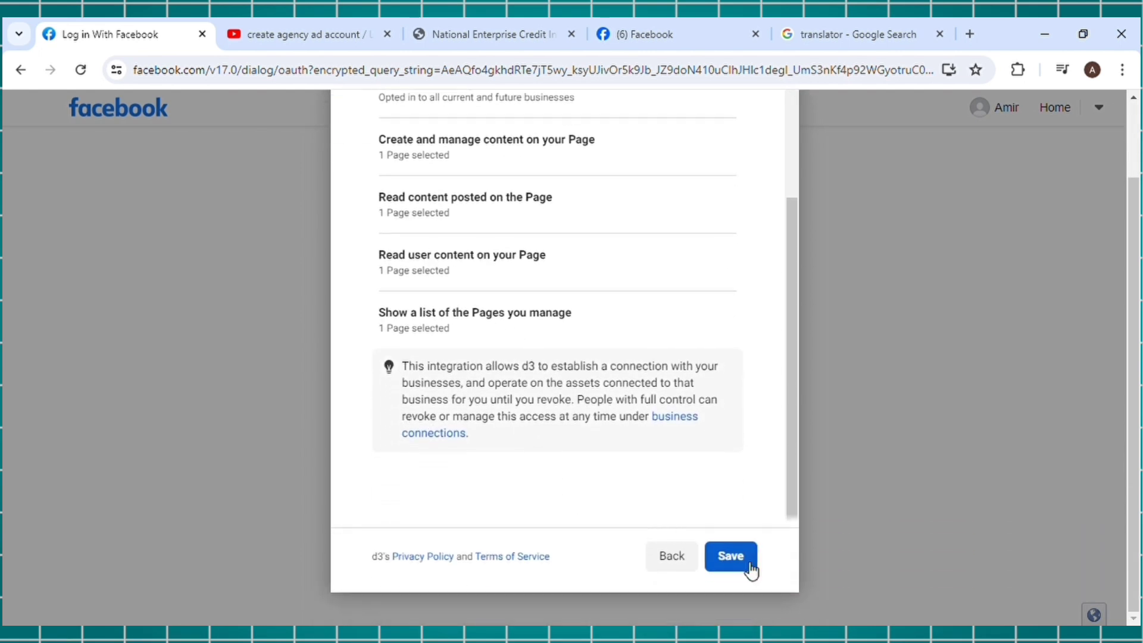
left_click(730, 556)
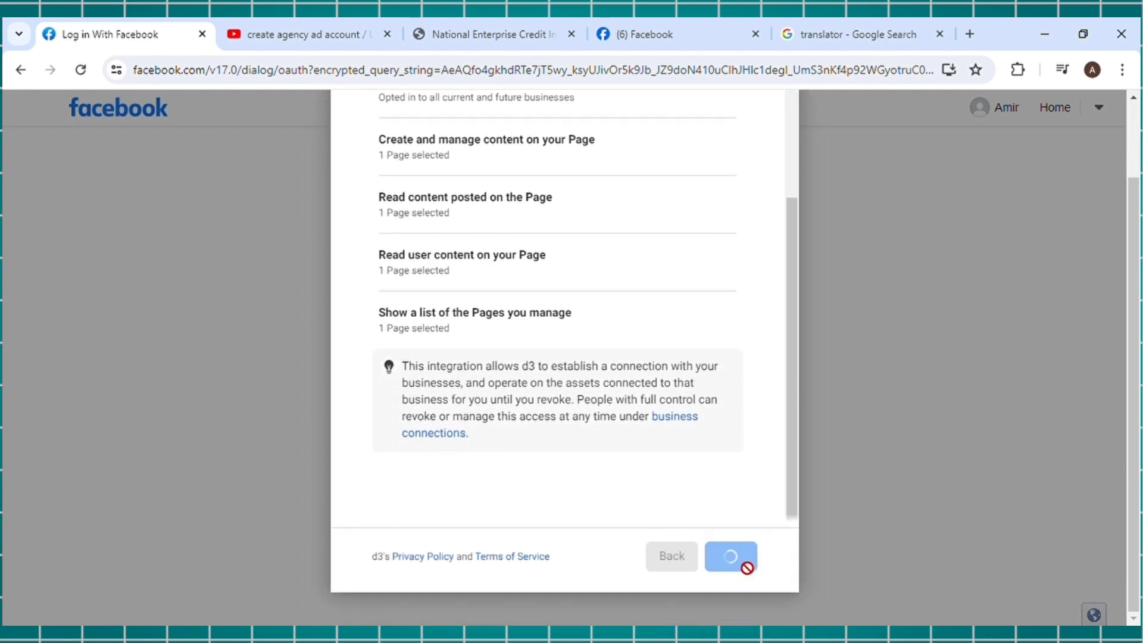
left_click(730, 556)
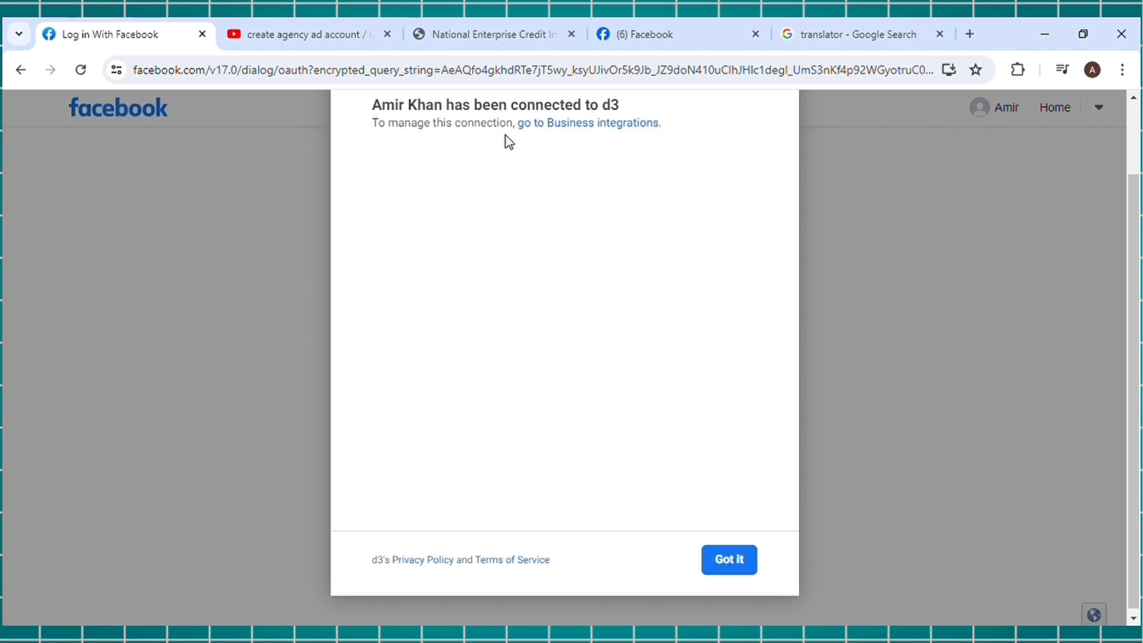
mouse_move(537, 154)
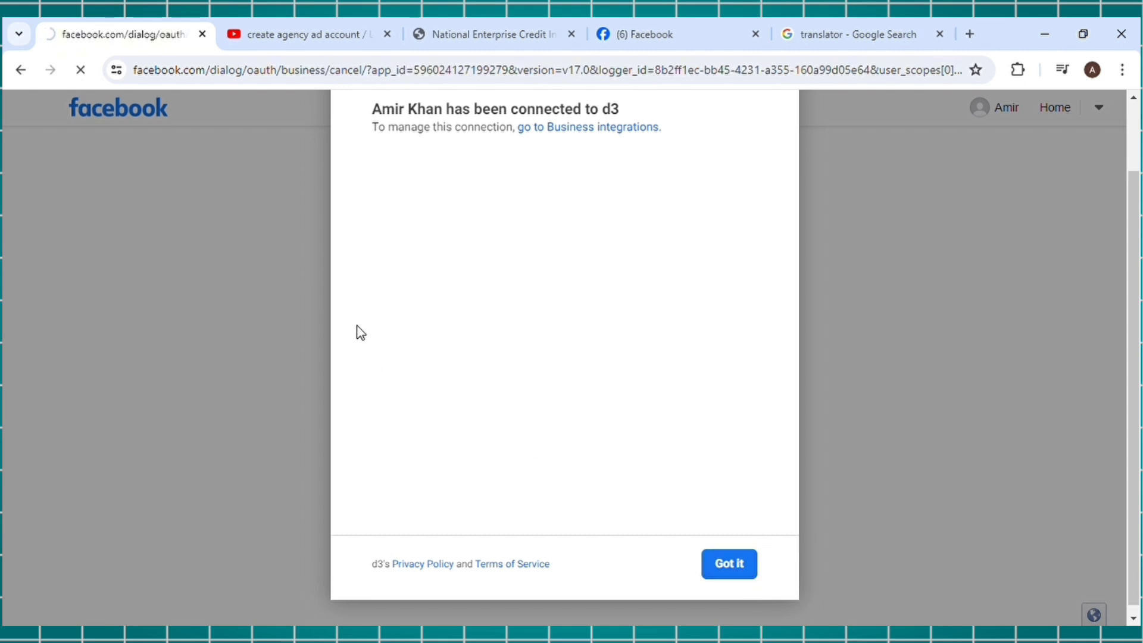
left_click(728, 563)
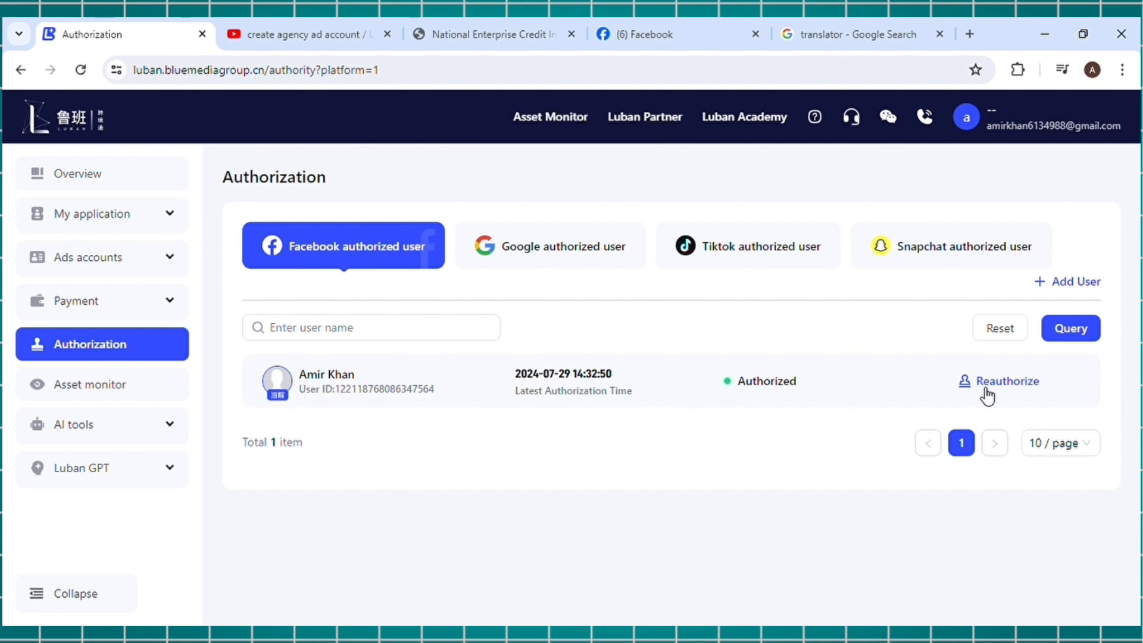
mouse_move(484, 380)
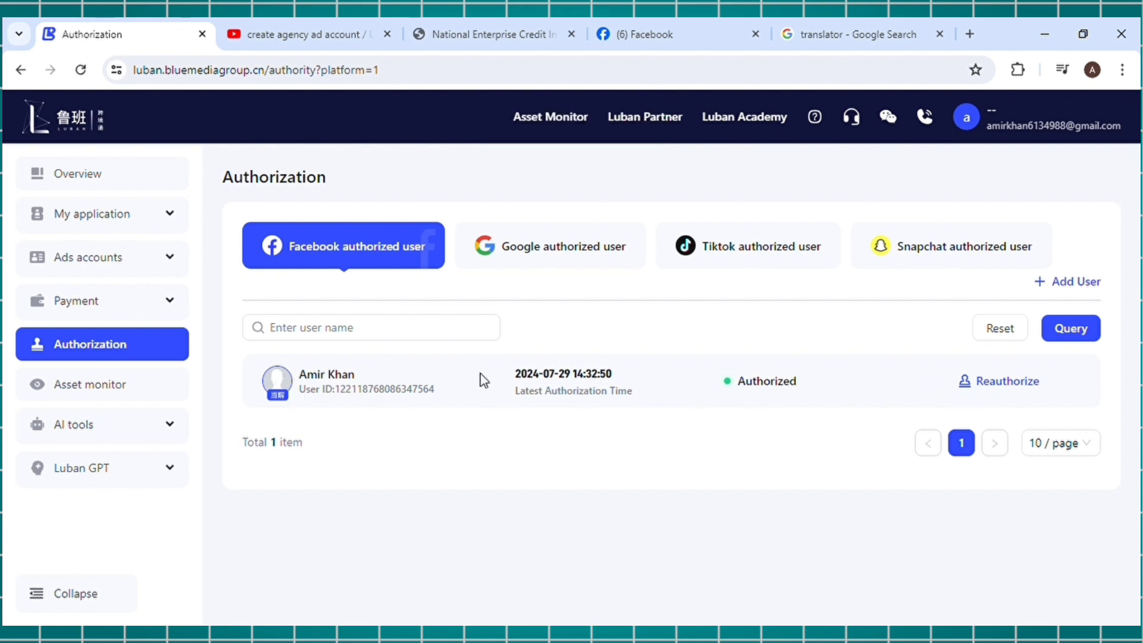
Step: Expand My application in the sidebar and go to the Apply accounts page
left_click(91, 213)
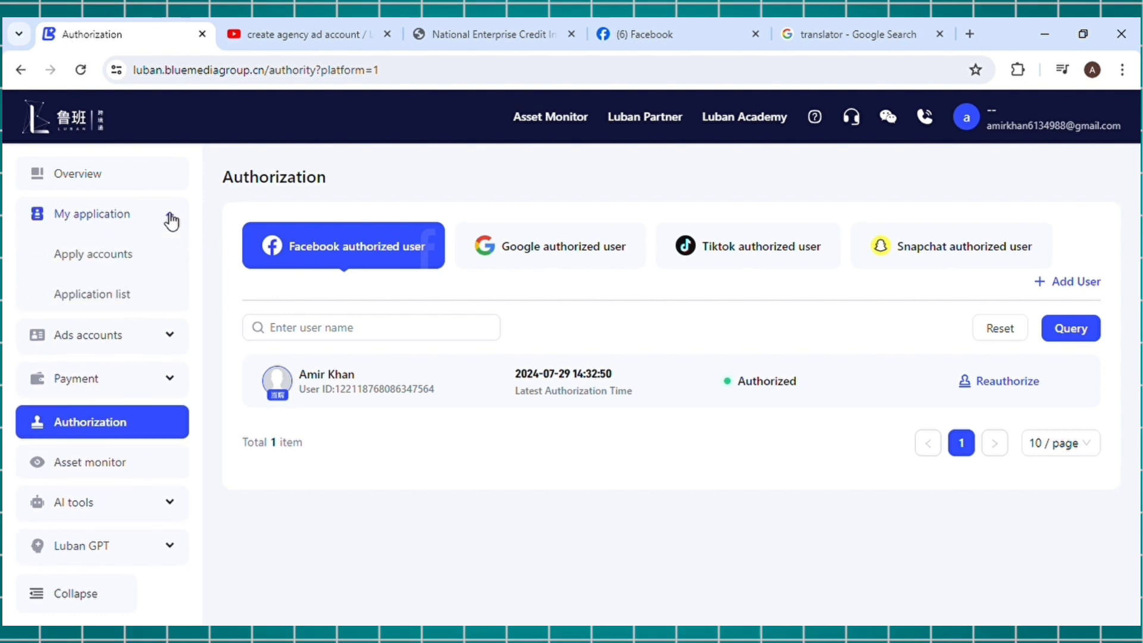
left_click(92, 254)
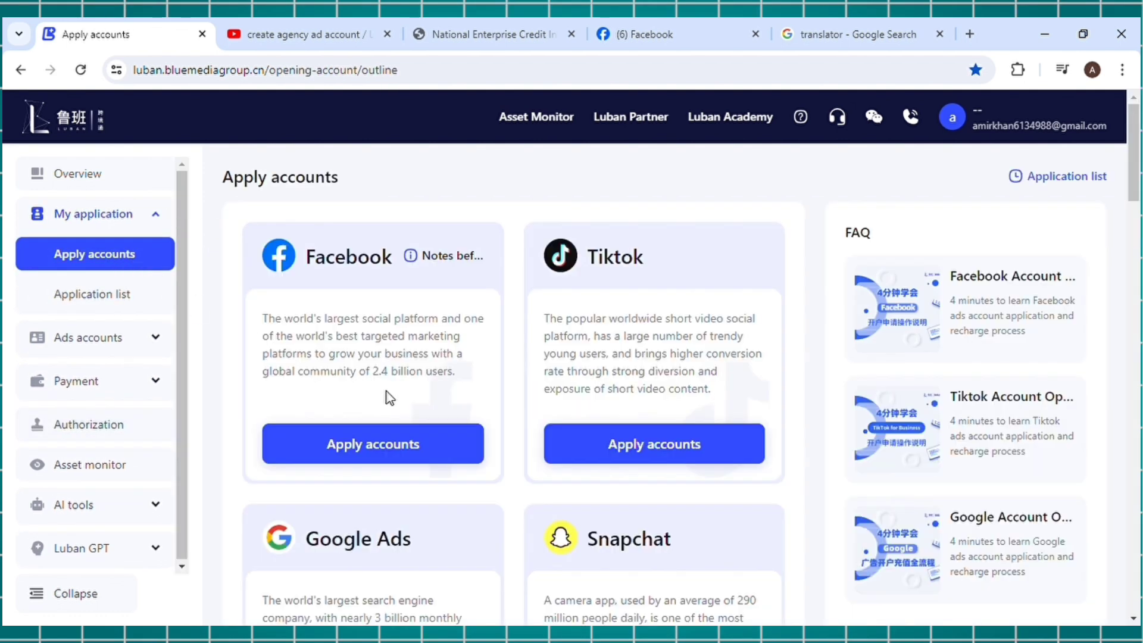
Step: Start a Facebook ad account application from the Facebook card
left_click(372, 445)
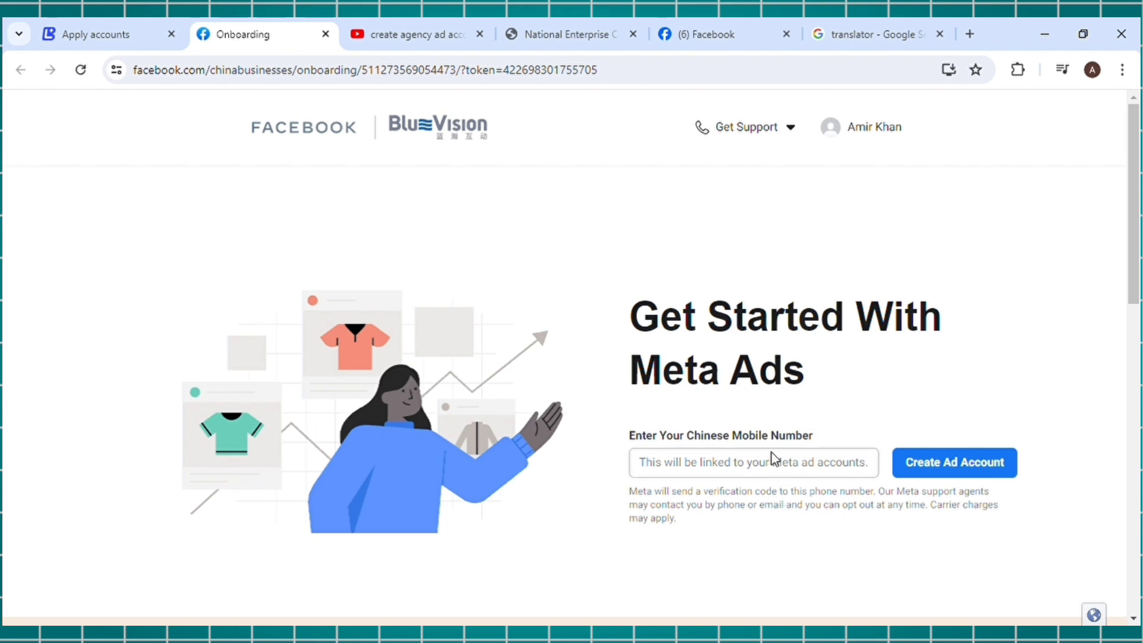
Step: Enter the Chinese mobile number and submit Create Ad Account on Meta Ads onboarding
left_click(753, 462)
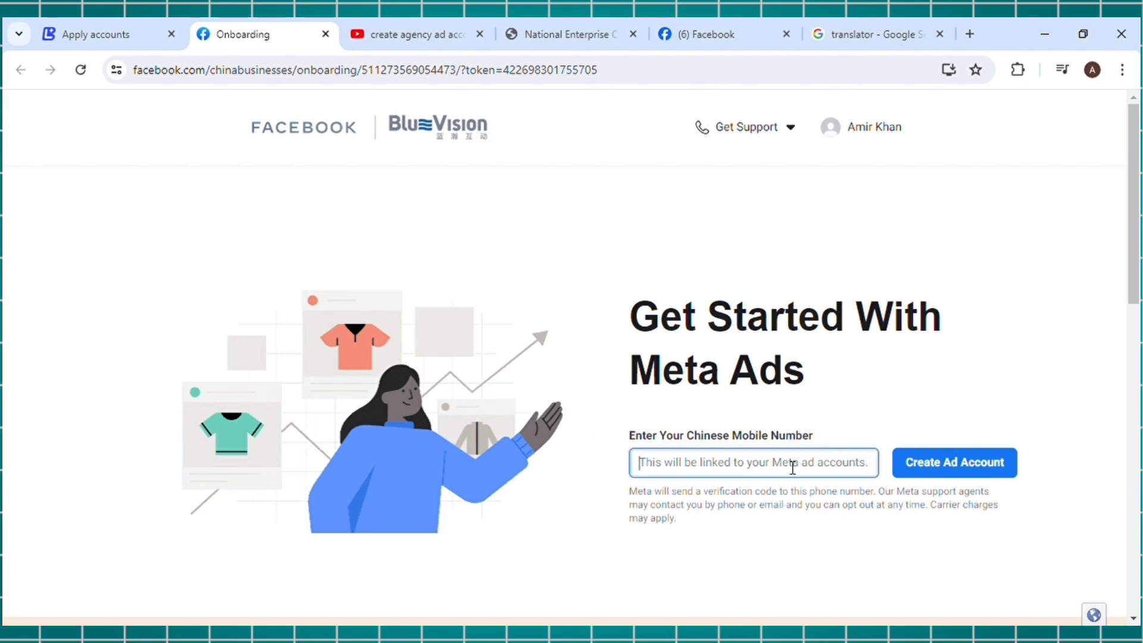
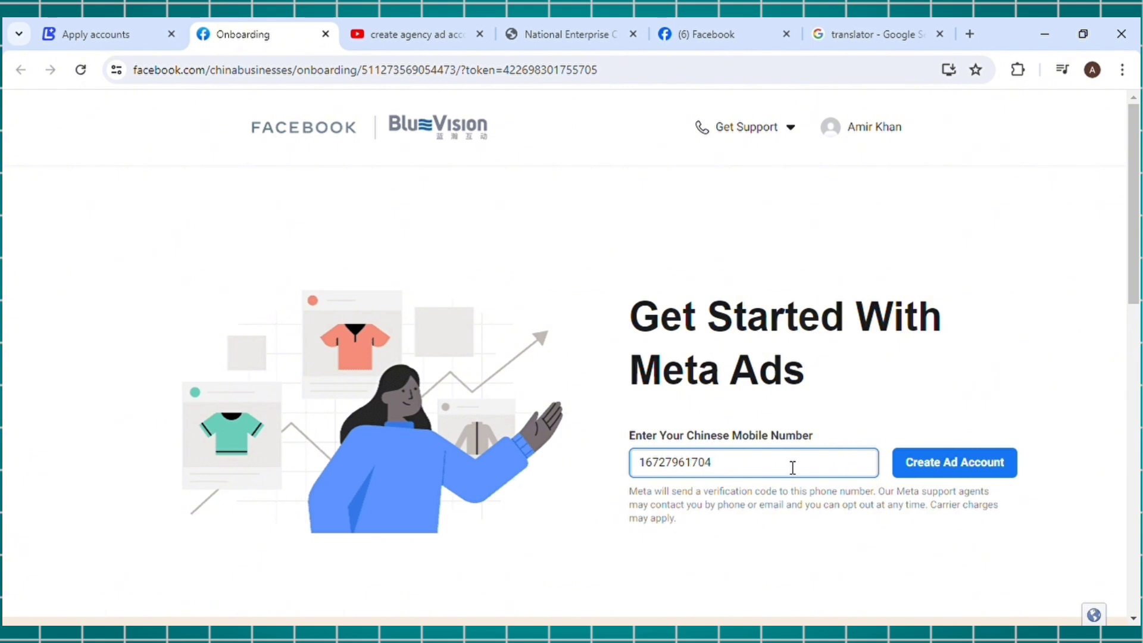
left_click(954, 462)
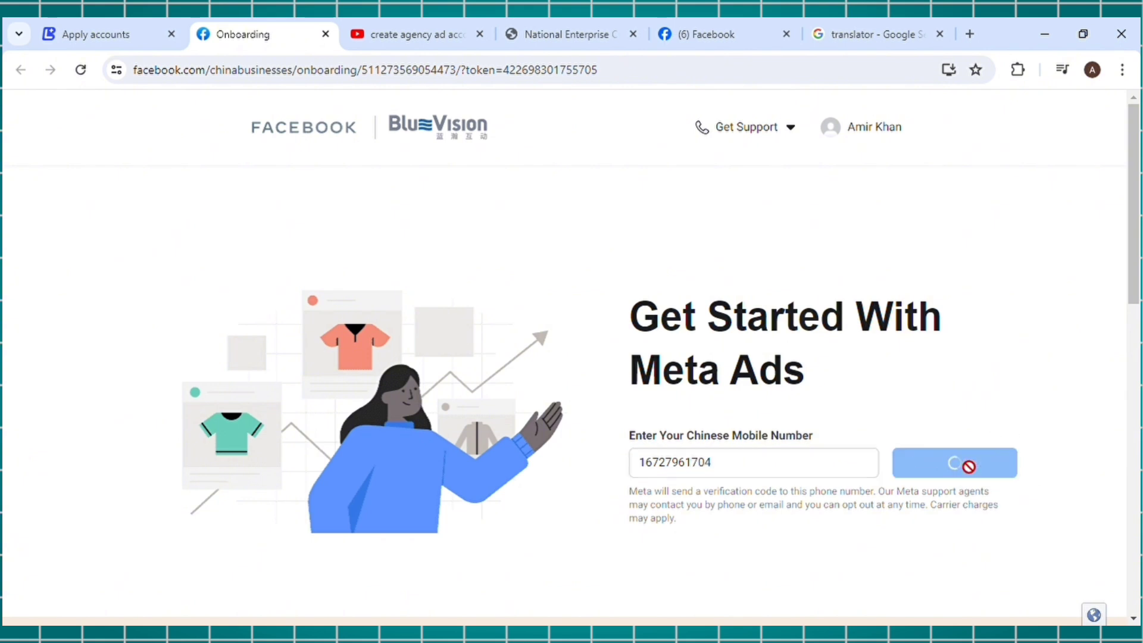